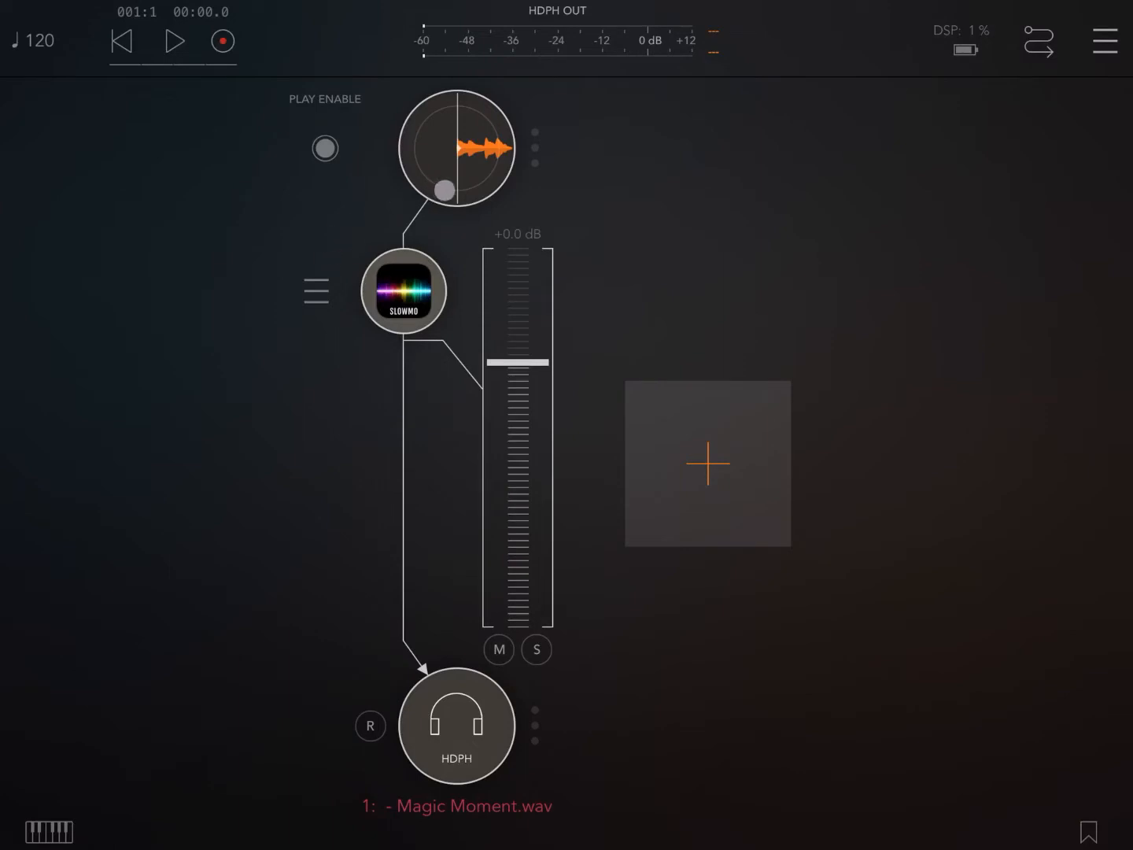
- Open the SlowMoFX insert on the Magic Moment channel strip to show its controls
left_click_drag(442, 191, 497, 190)
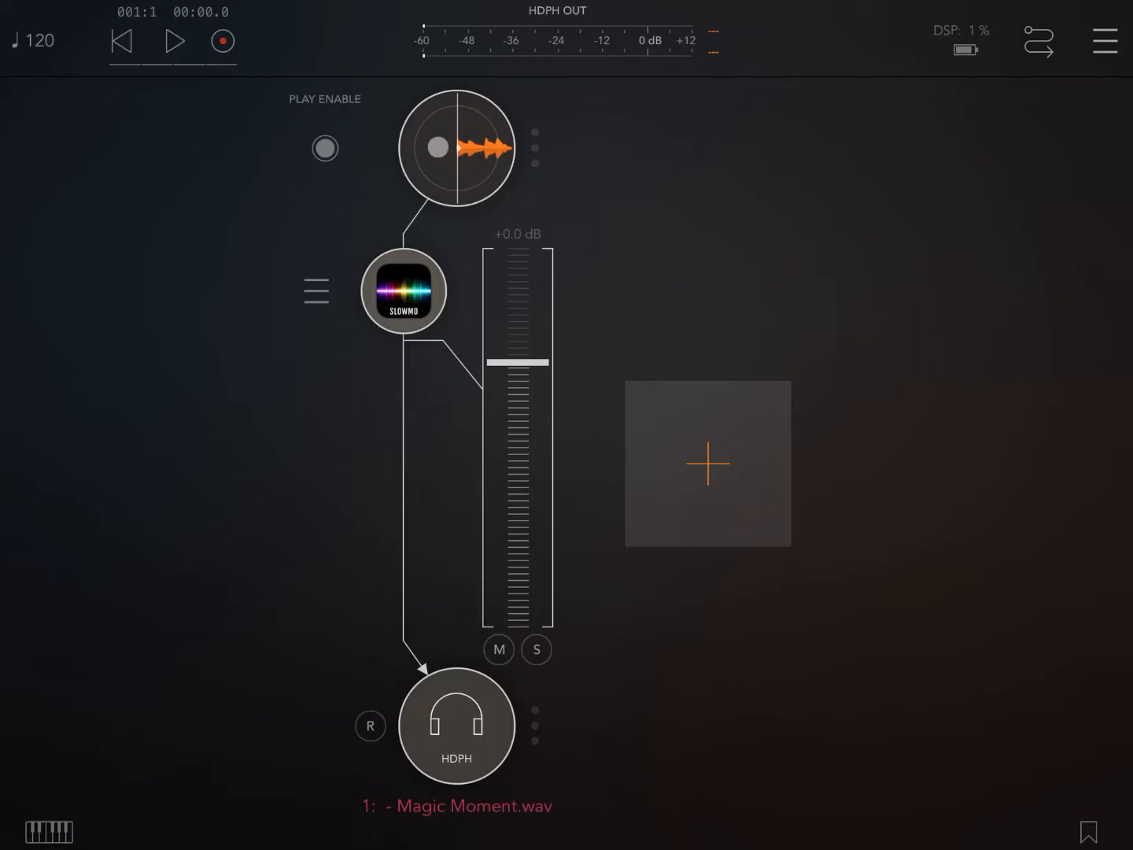
left_click(457, 148)
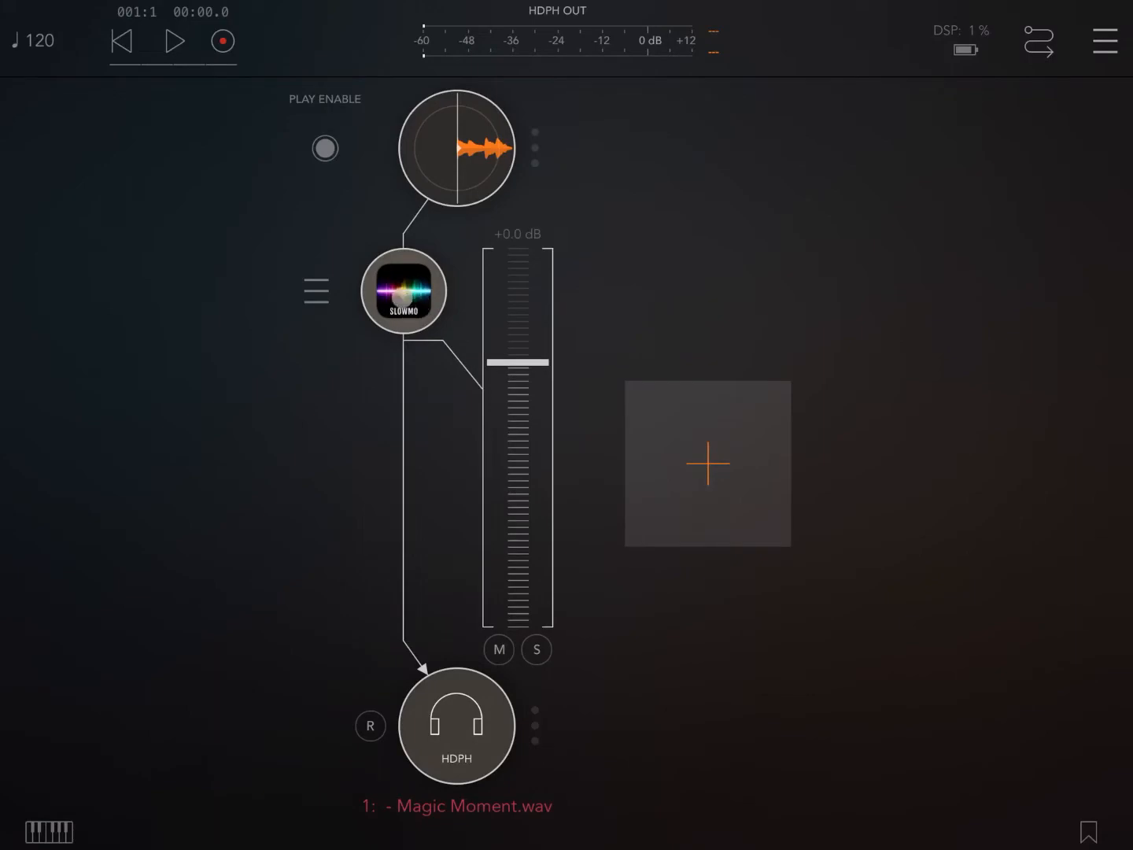
left_click(404, 292)
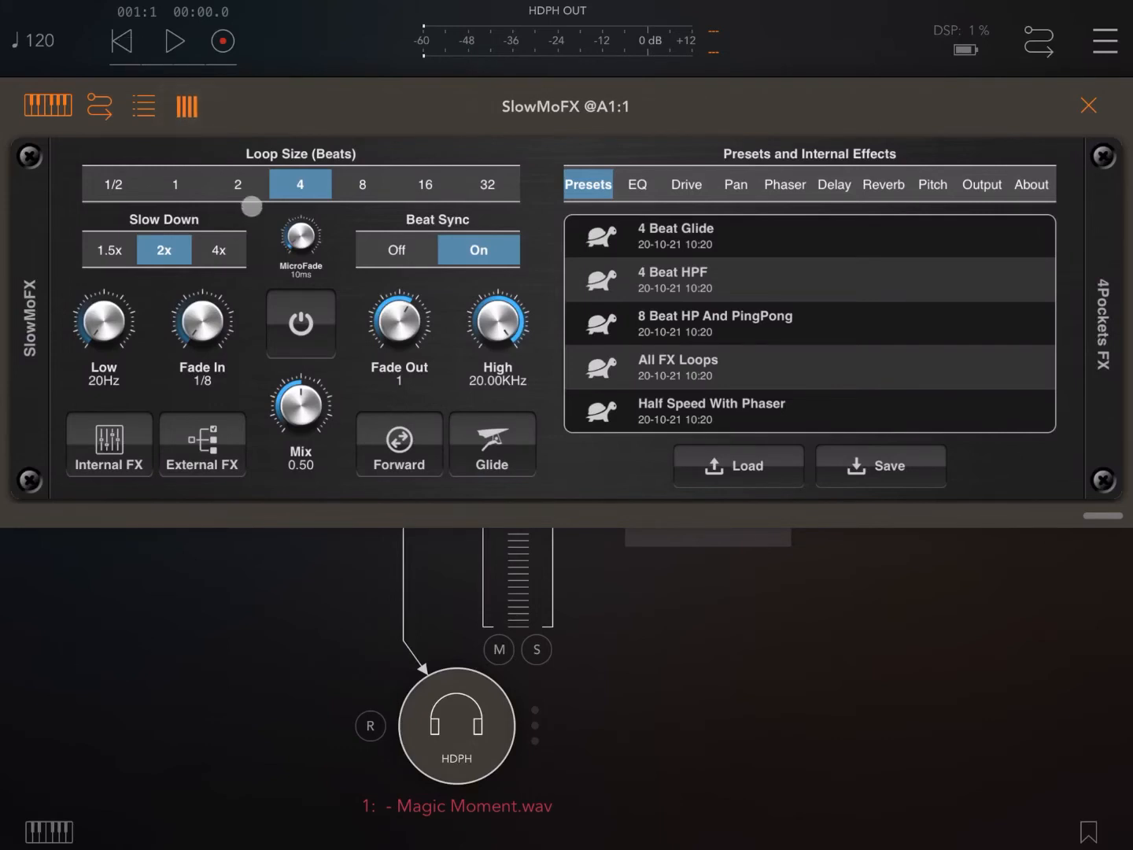
left_click(300, 323)
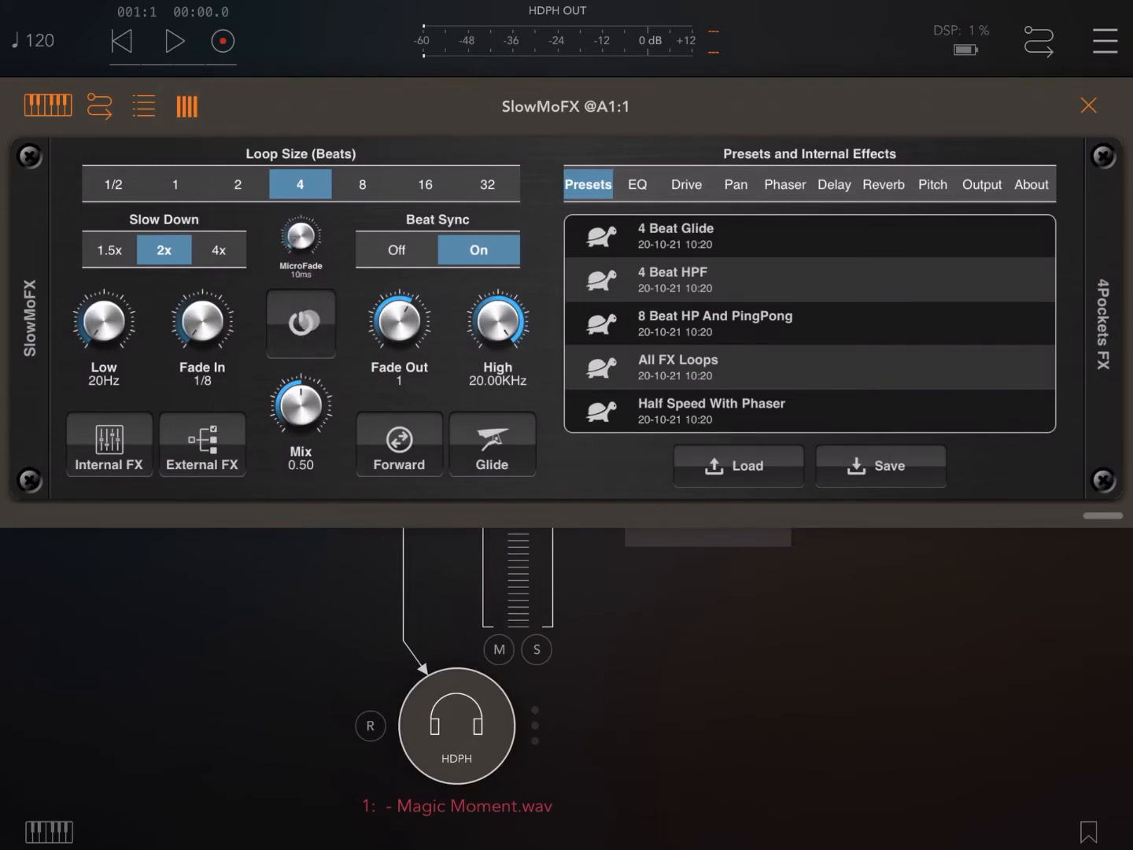
left_click(175, 41)
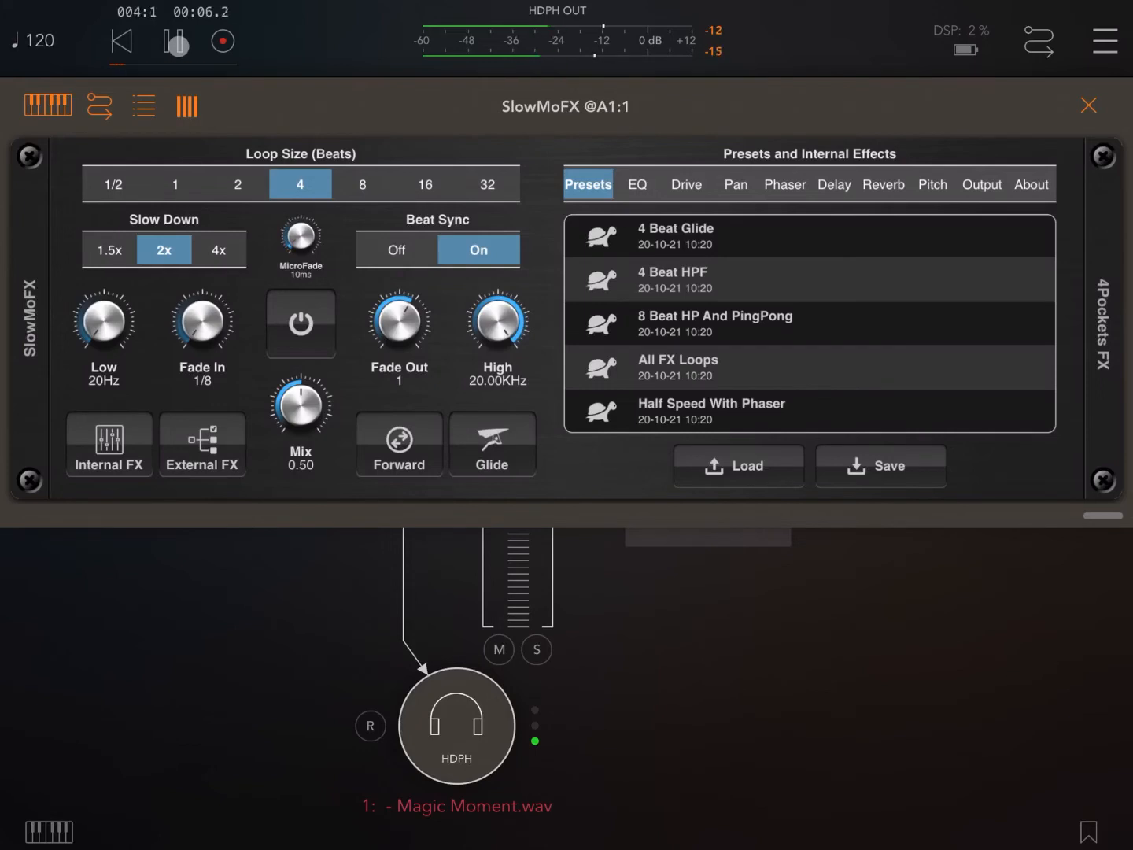
left_click(174, 41)
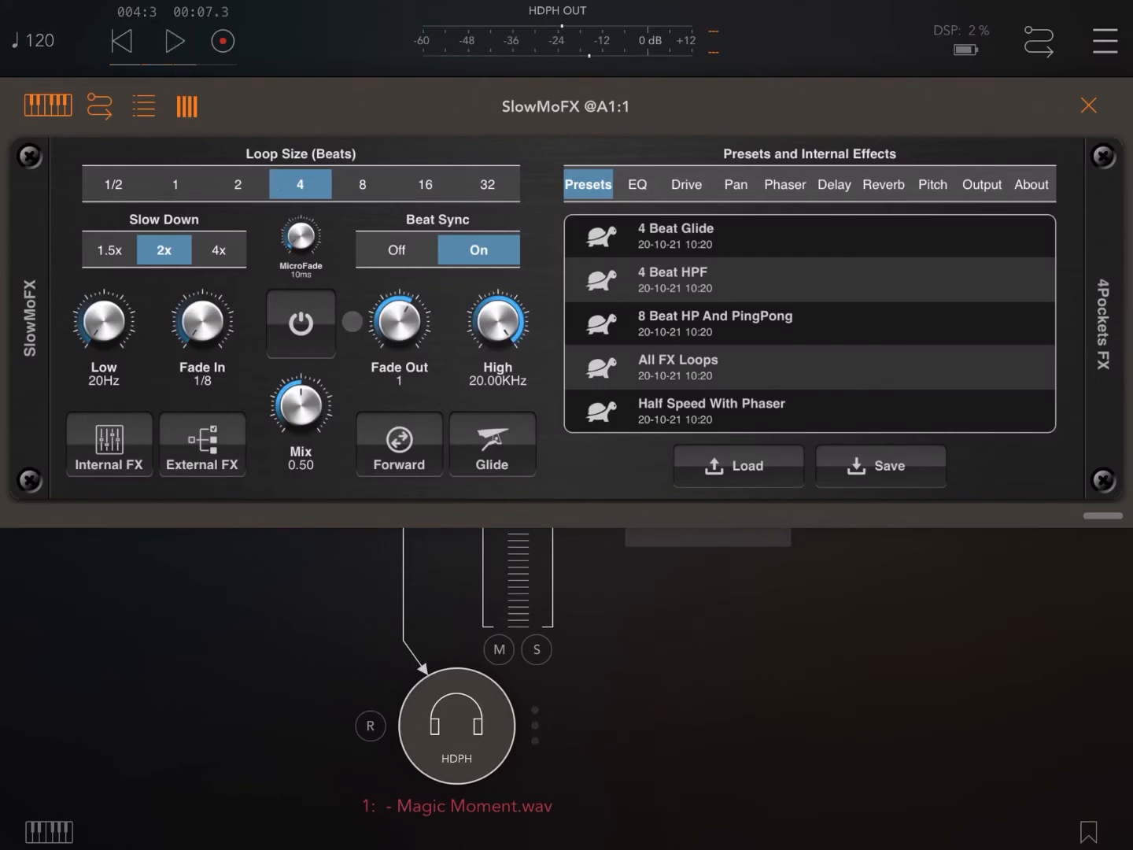
left_click(300, 323)
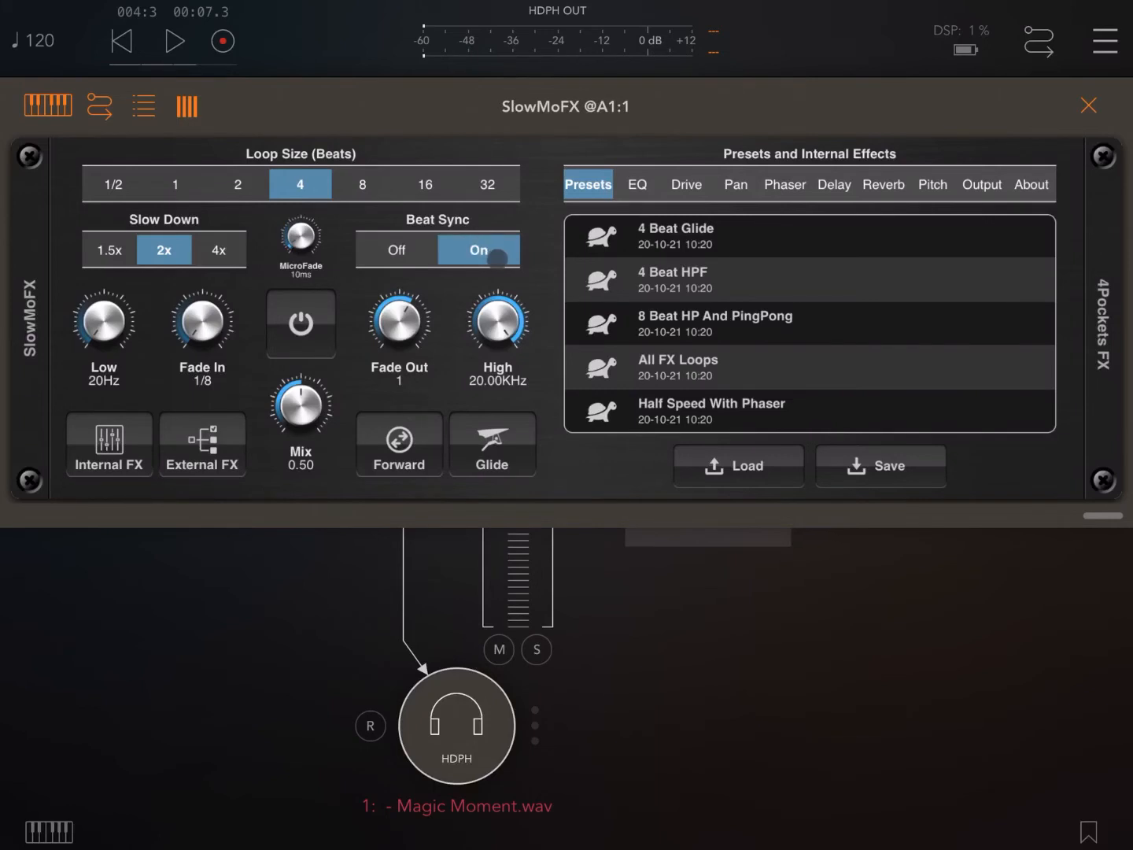
left_click(477, 251)
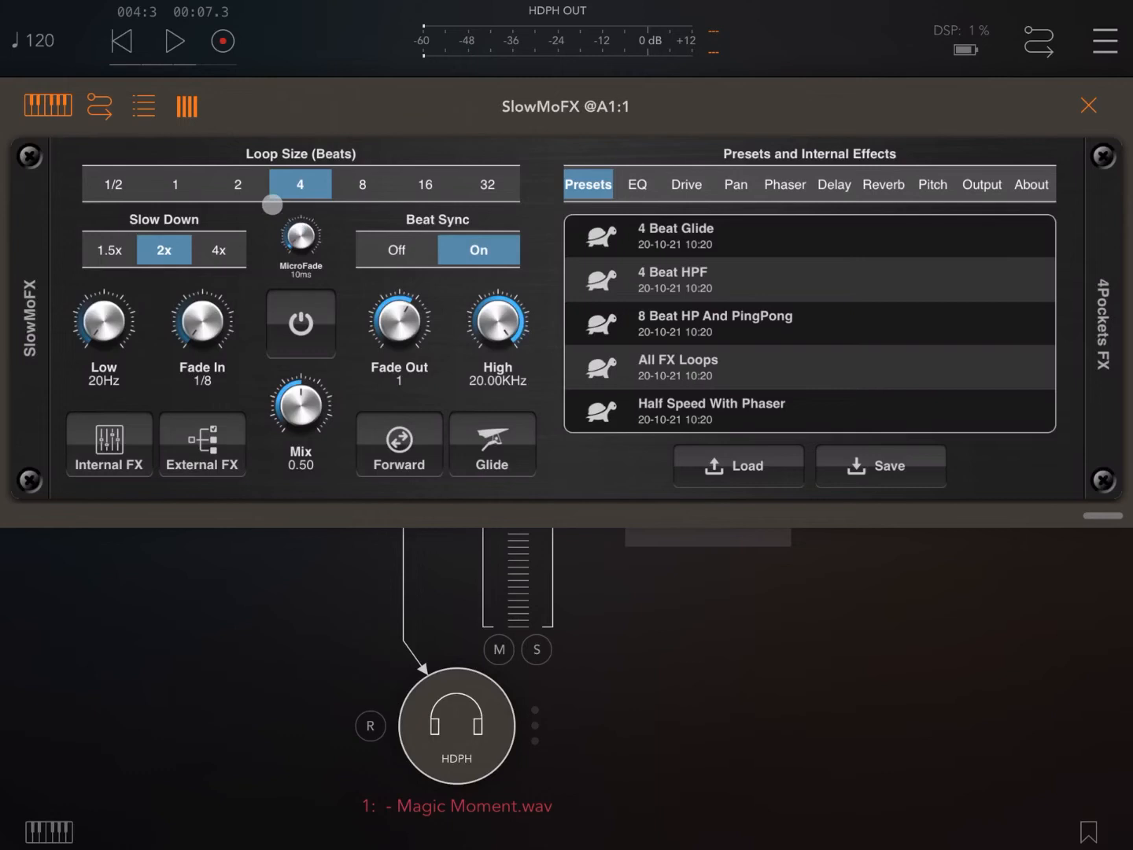
left_click(300, 324)
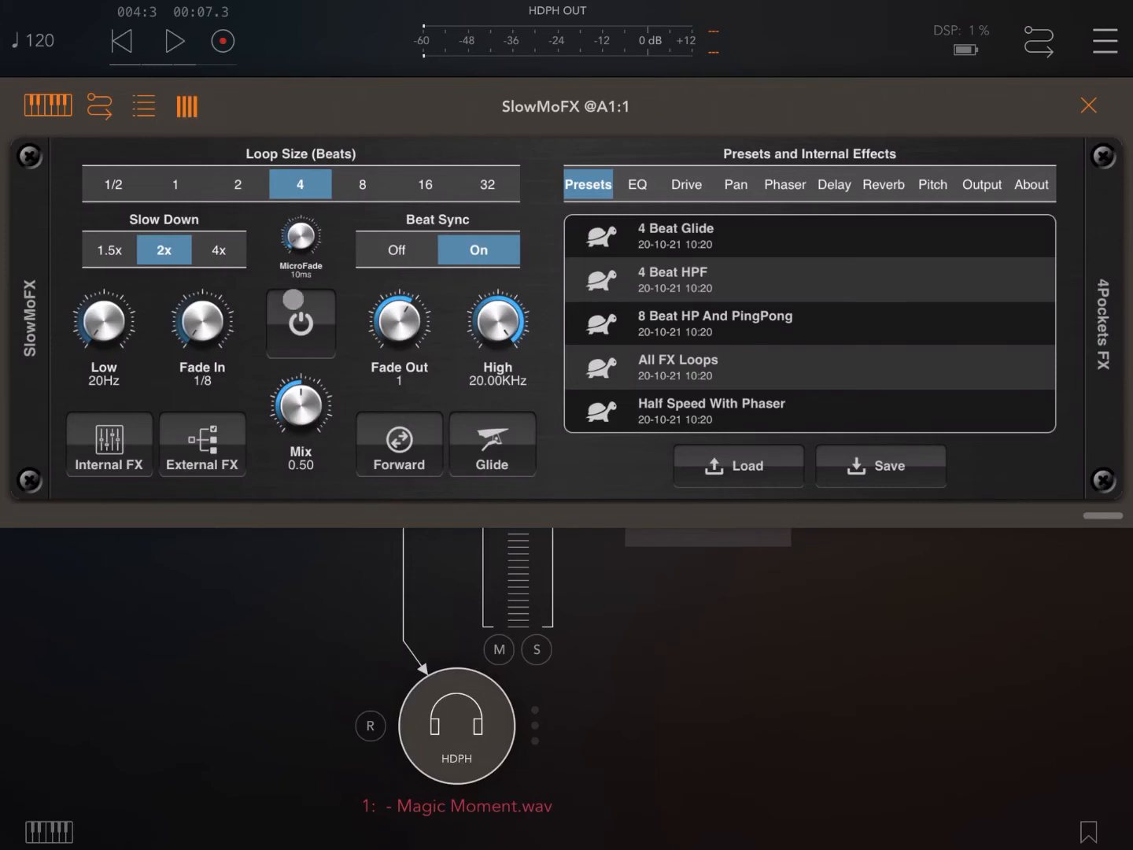
- Start playback, engage SlowMoFX, and raise its Mix knob to fully wet 1.00
left_click(300, 323)
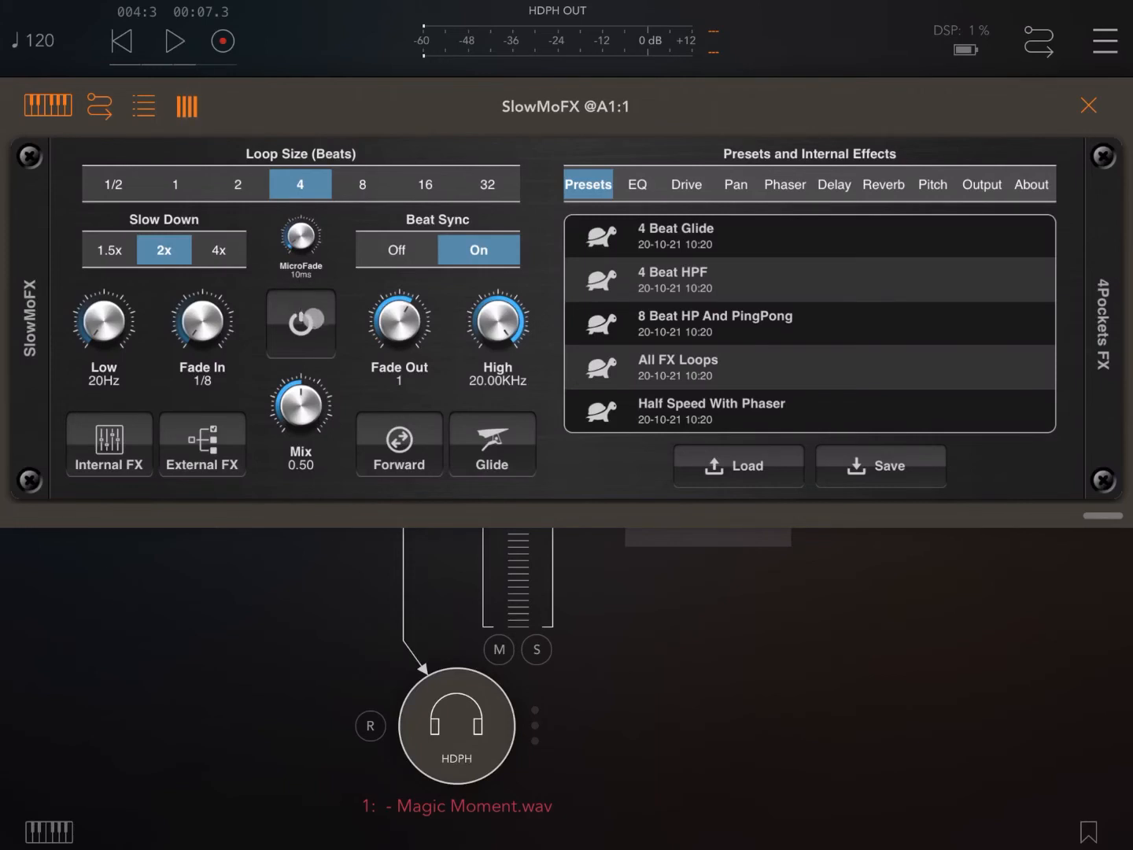
left_click(301, 323)
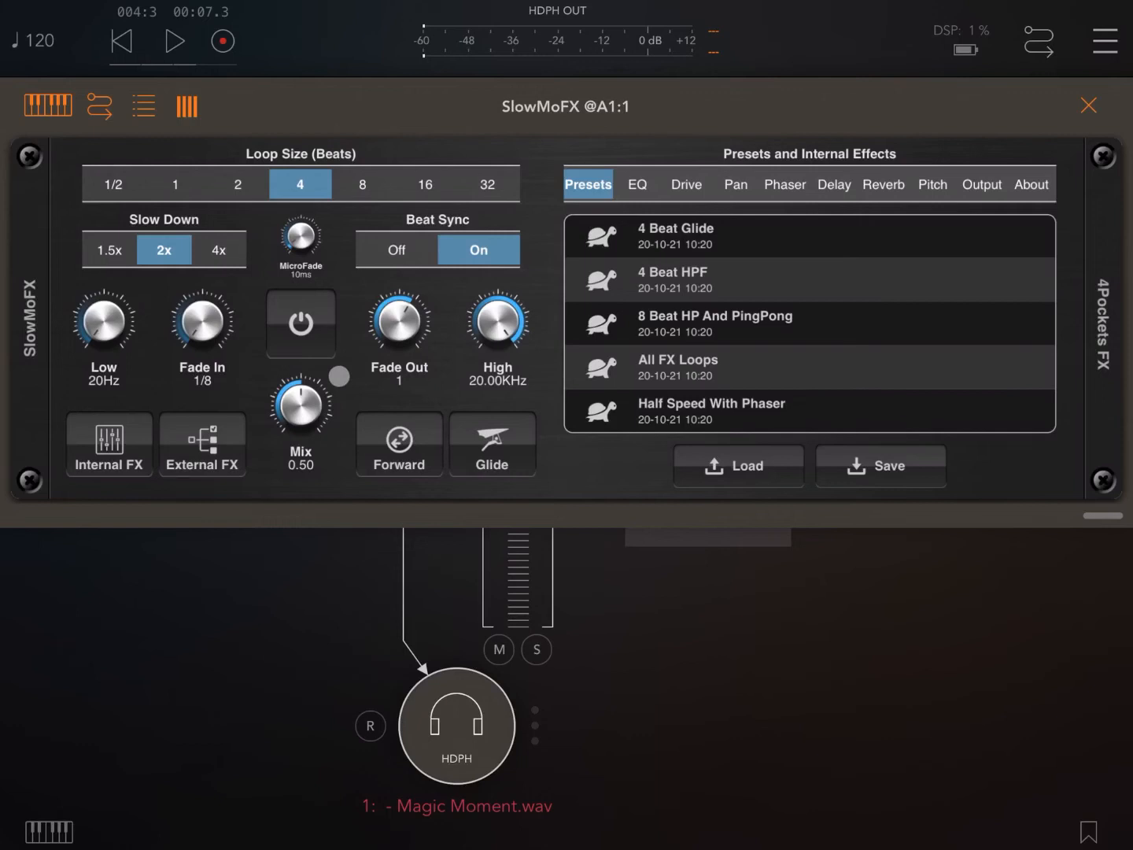
left_click(176, 41)
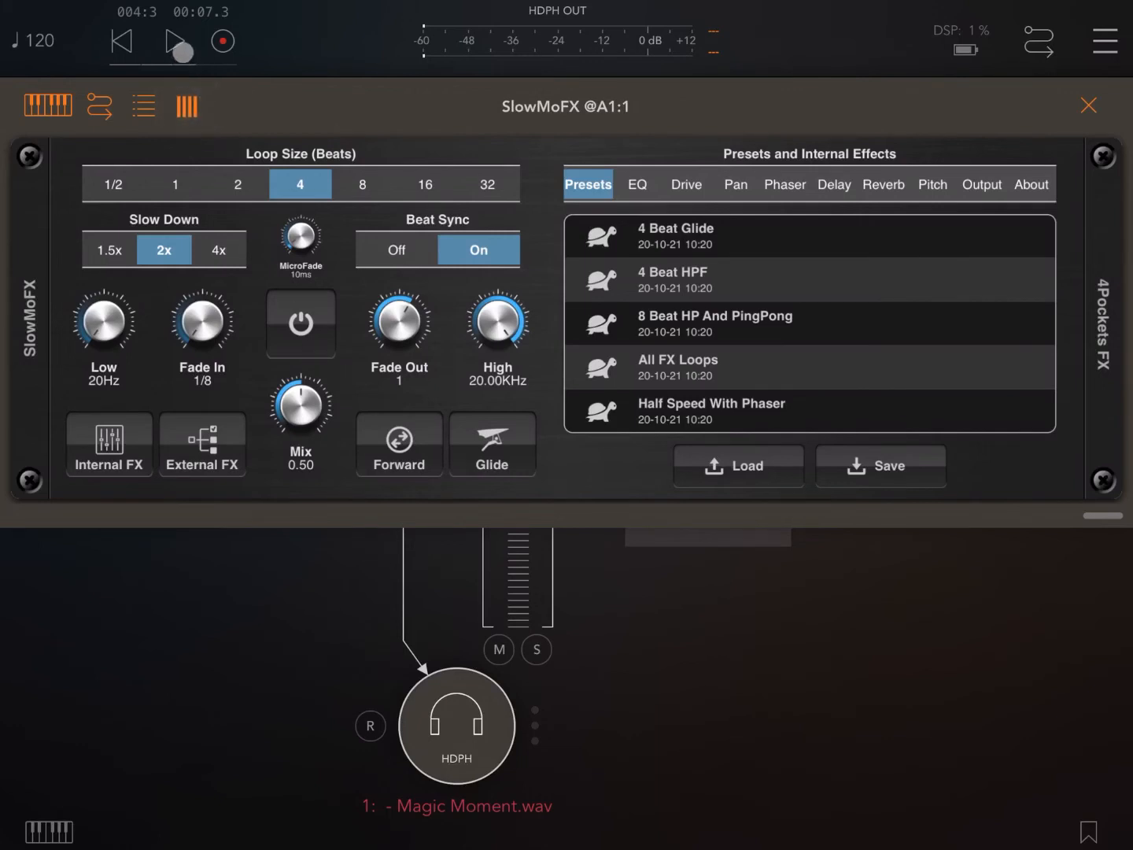
left_click(180, 41)
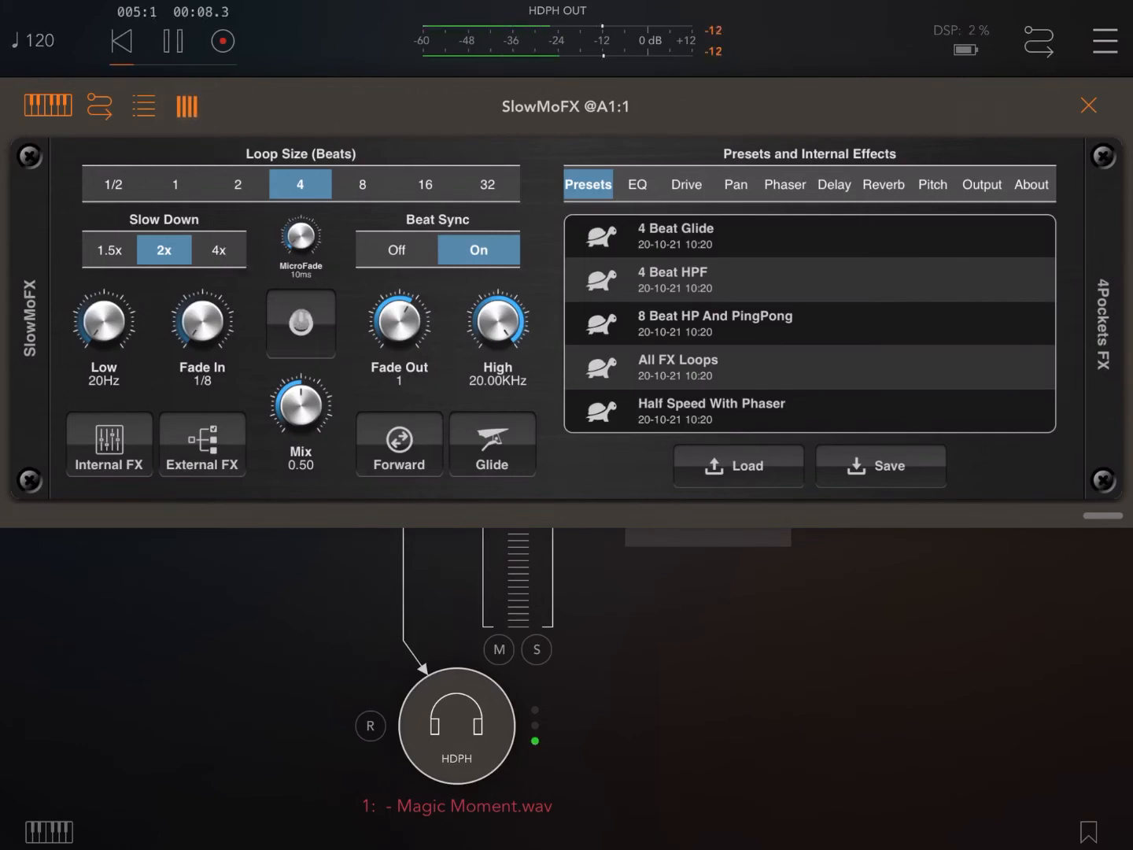
left_click(300, 323)
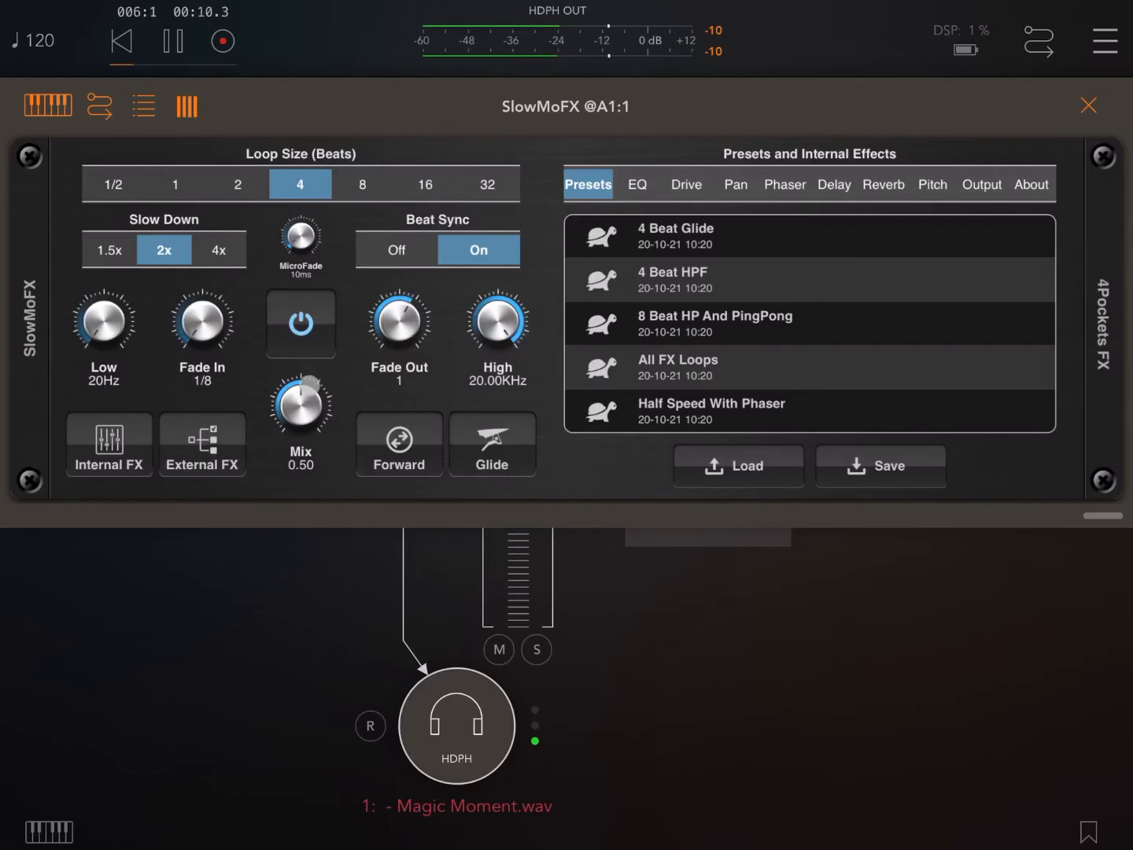
left_click_drag(301, 404, 307, 389)
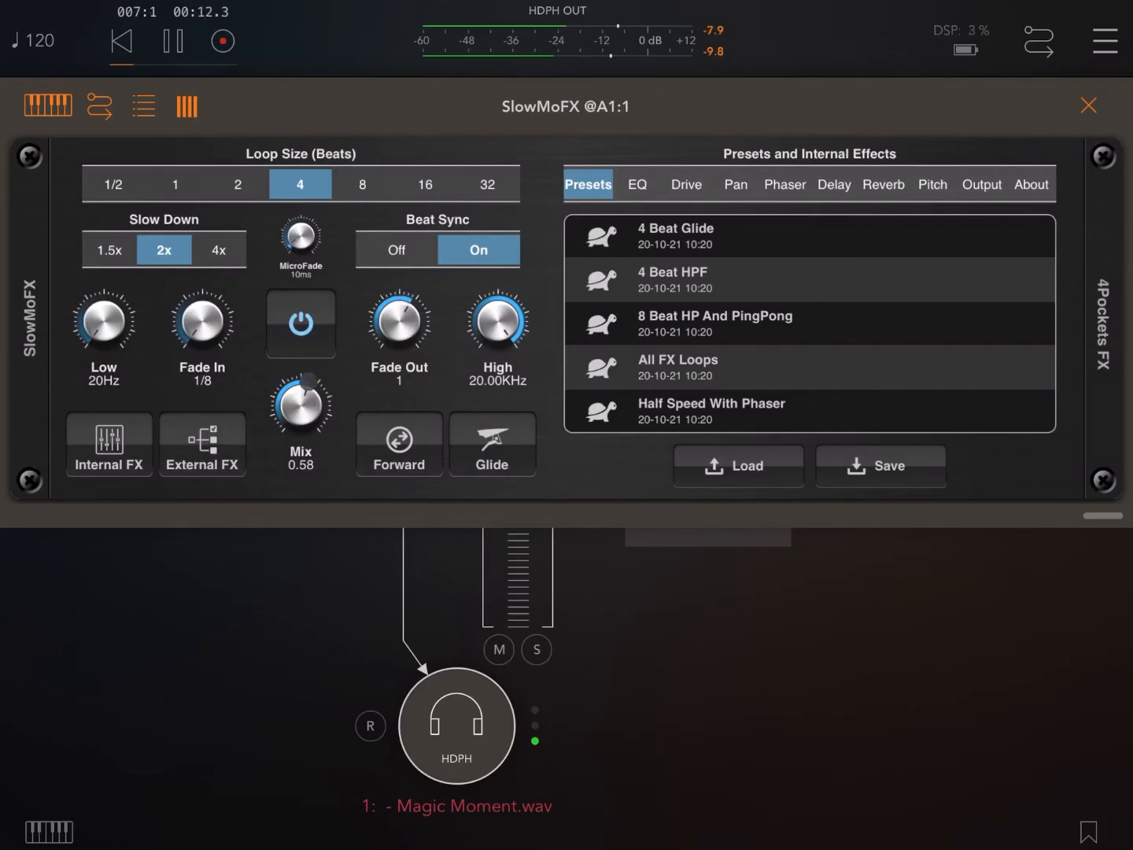
left_click_drag(301, 403, 315, 370)
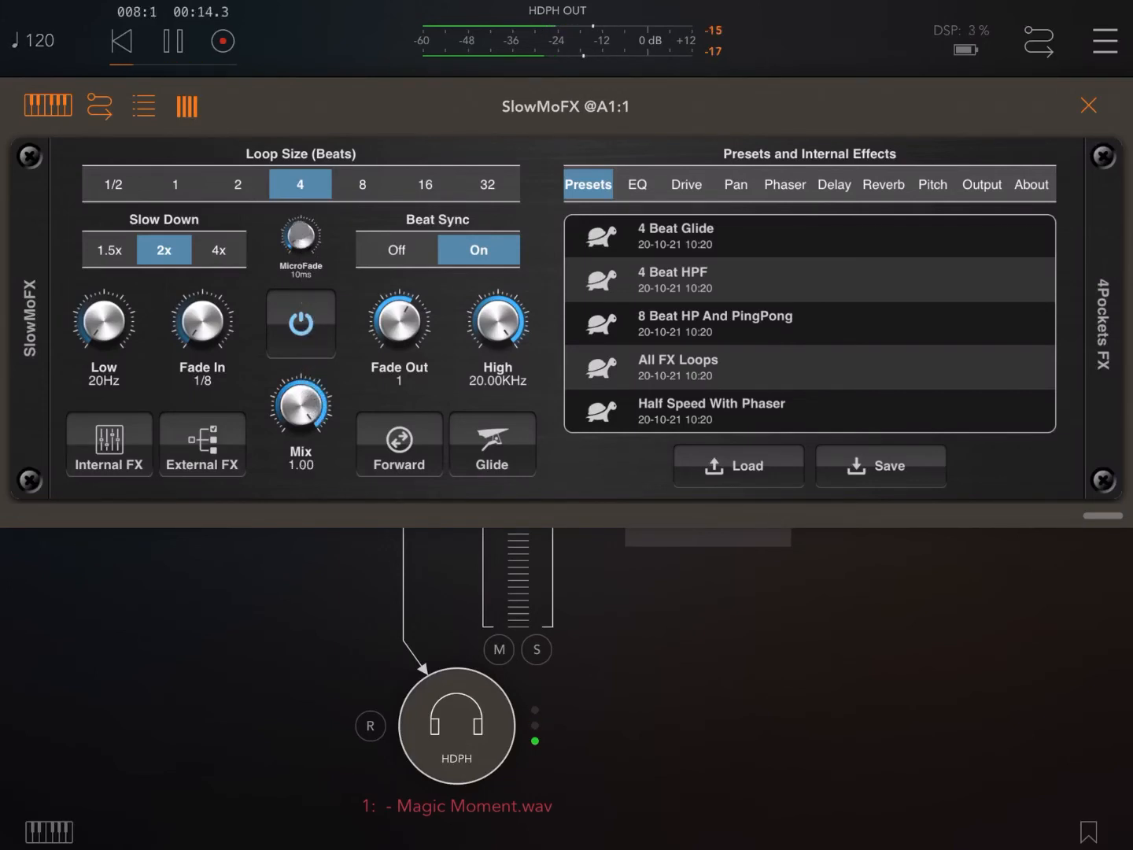
- Release the effect, stop the transport, and set Slow Down to 4x
left_click(301, 323)
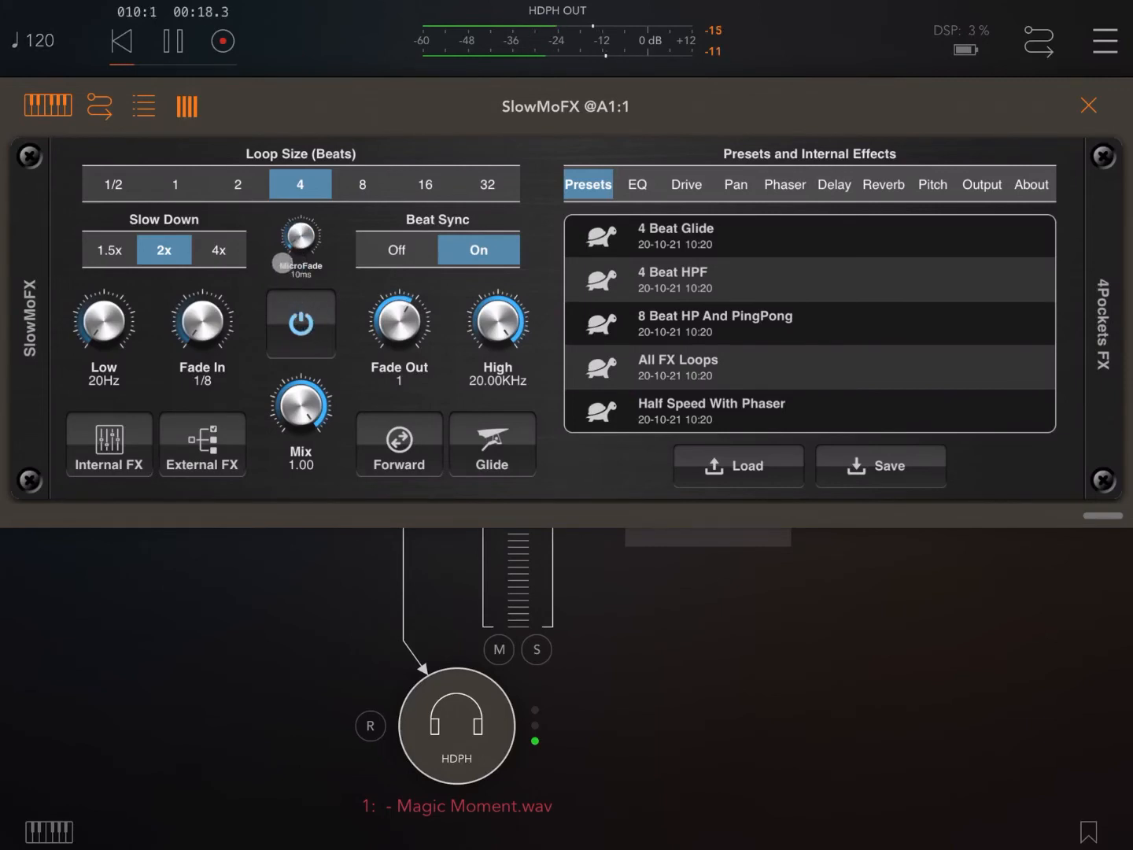
left_click(173, 41)
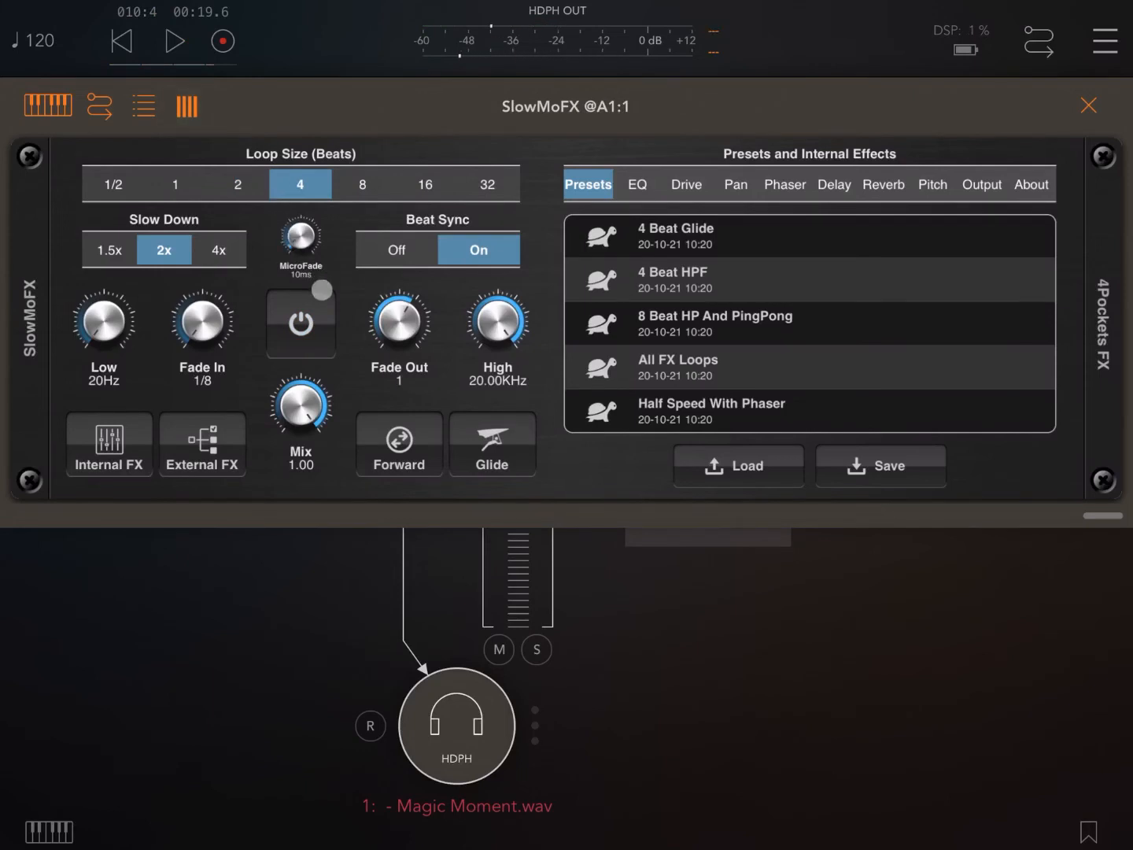
left_click(301, 322)
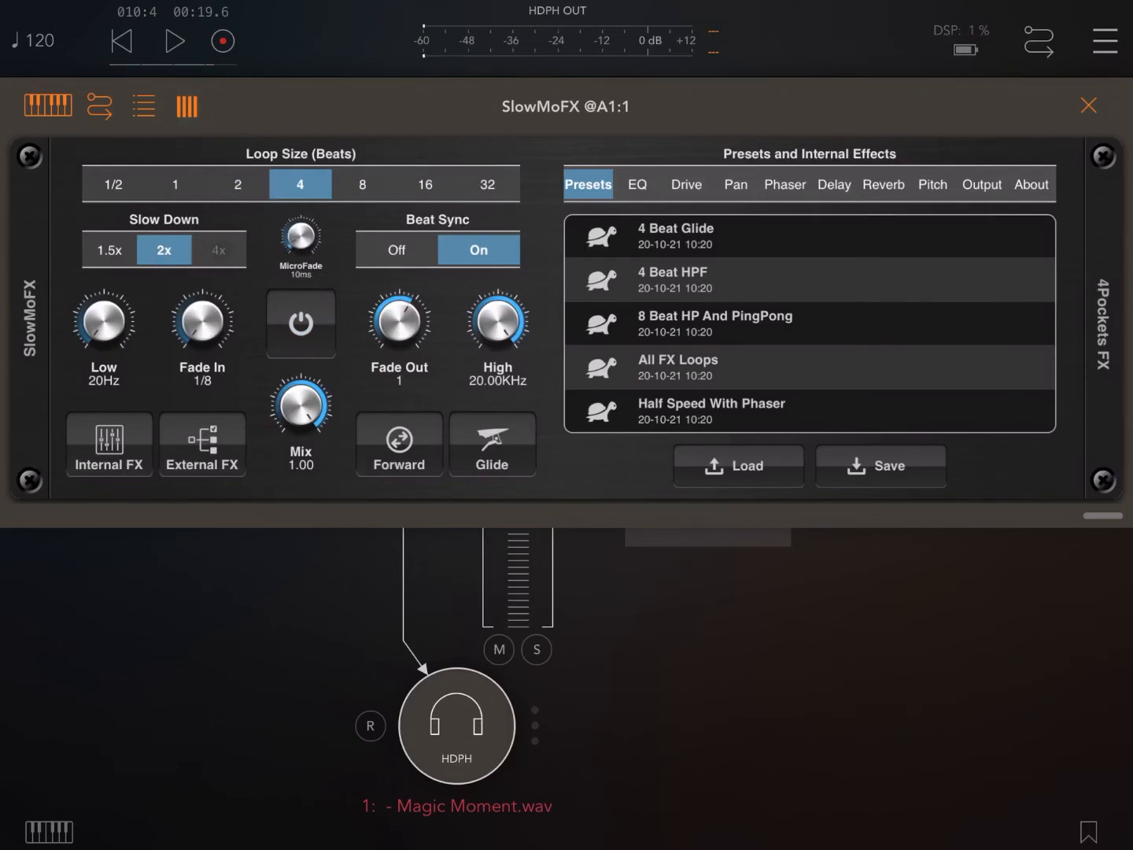
left_click(219, 249)
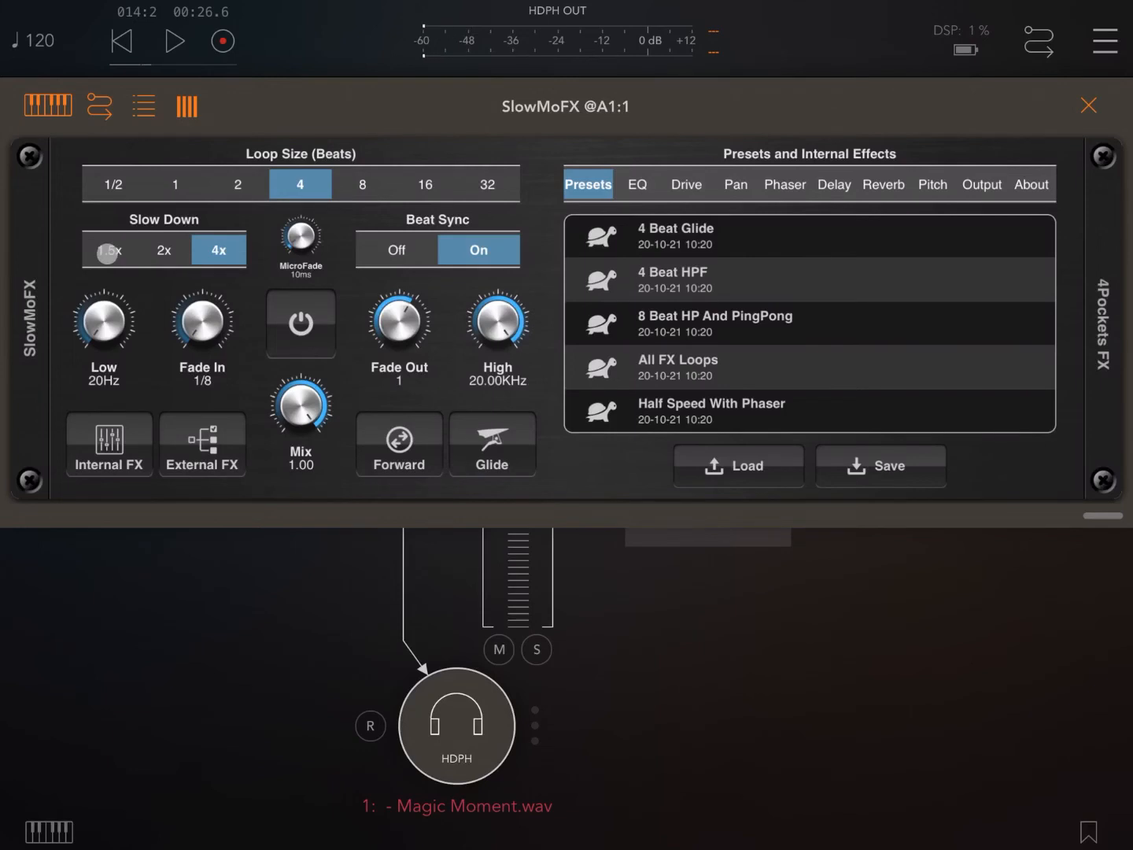
- Set Slow Down to 1.5x, play and engage the effect, lower Mix to 0.51, then stop
left_click(109, 250)
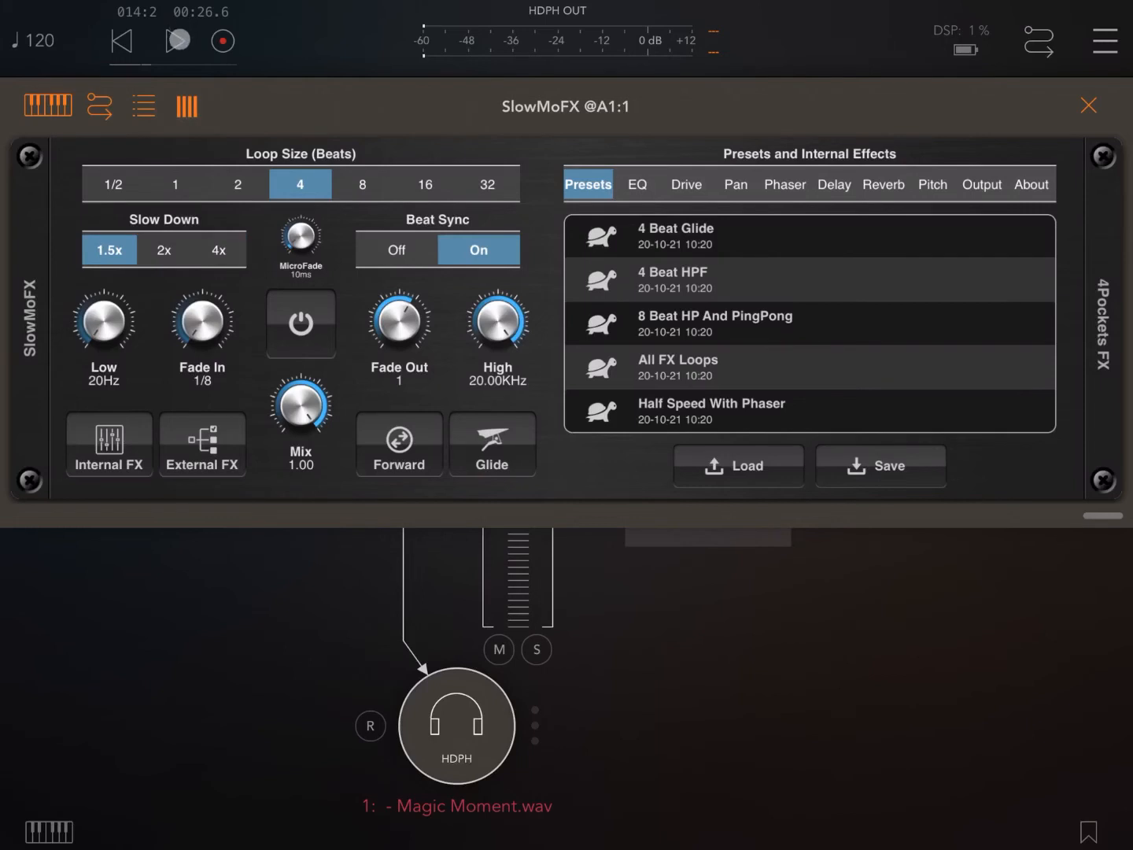
left_click(176, 41)
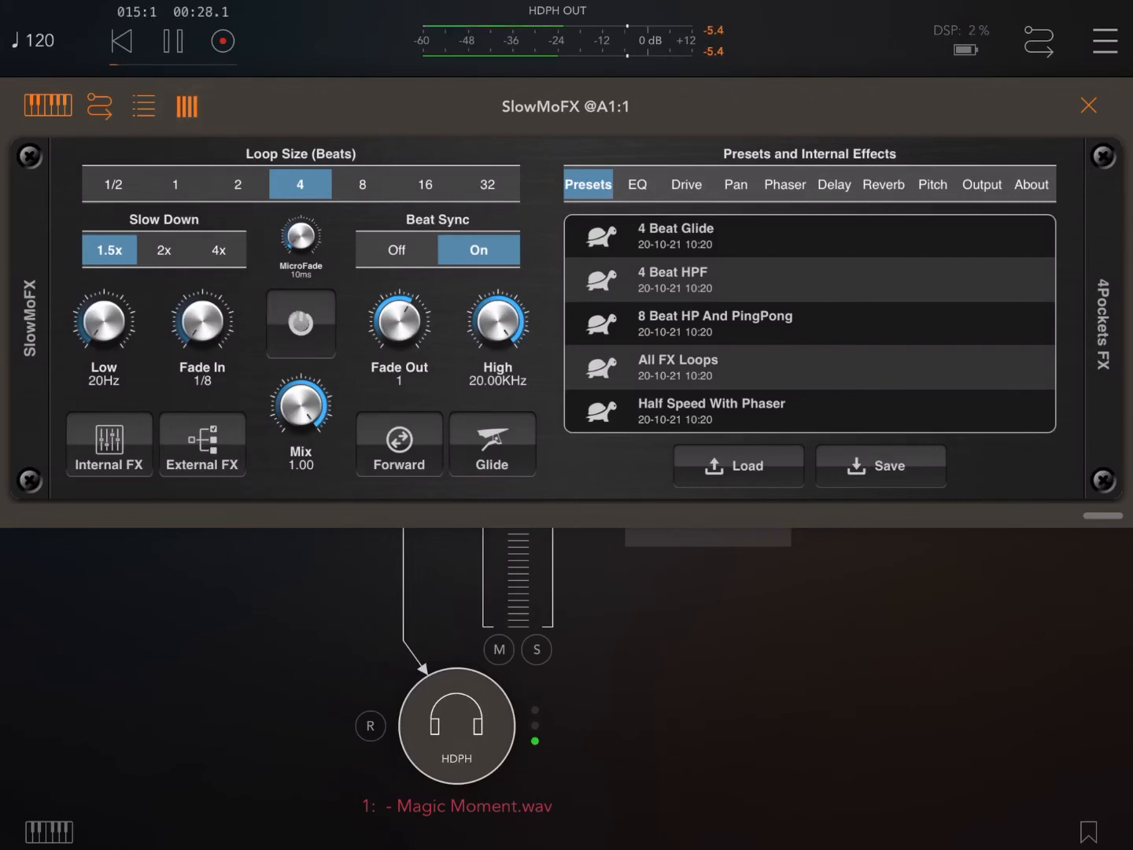
left_click(301, 323)
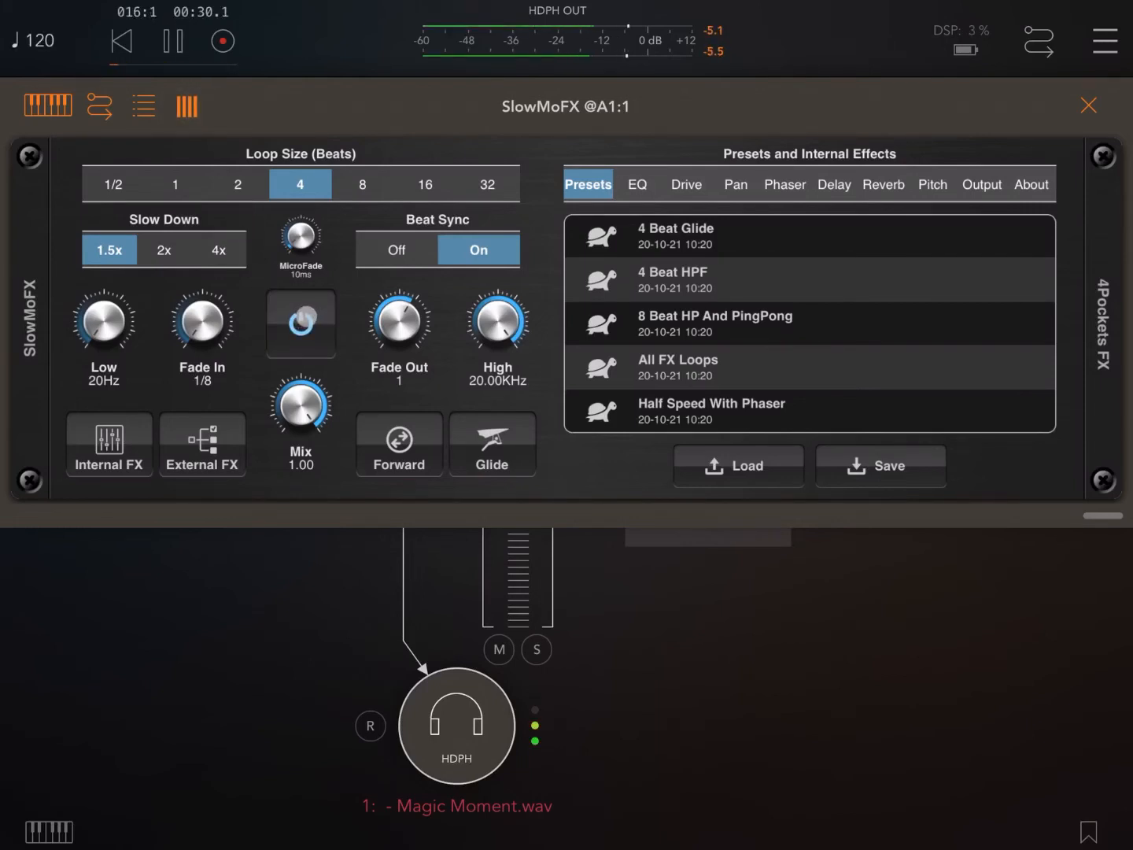
left_click(301, 323)
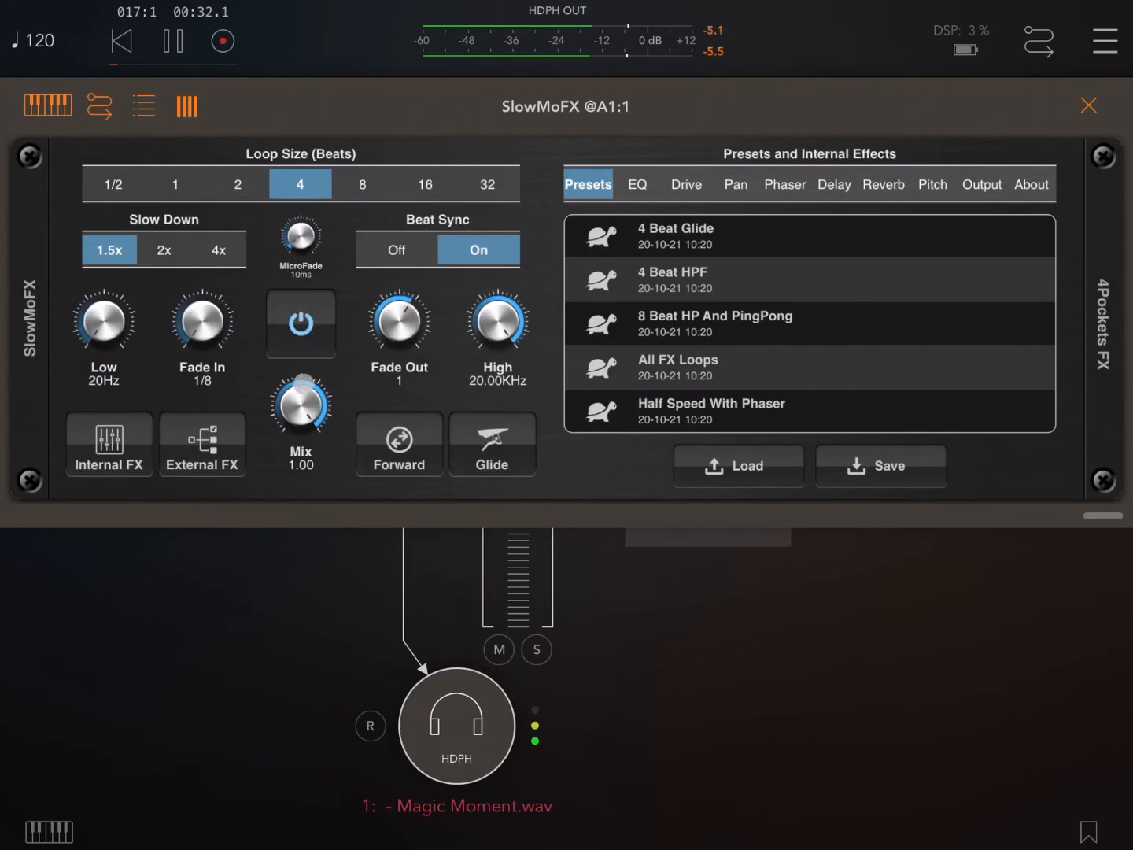
left_click_drag(300, 403, 285, 429)
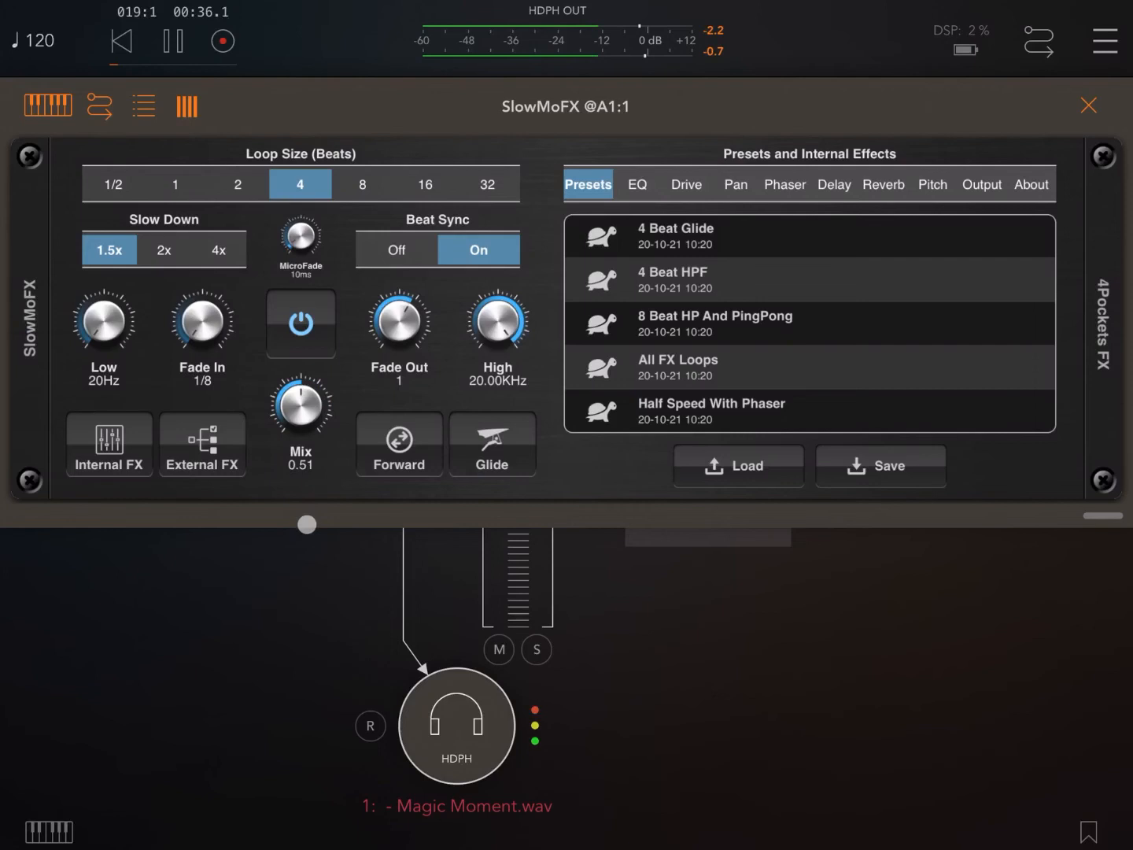
left_click(174, 41)
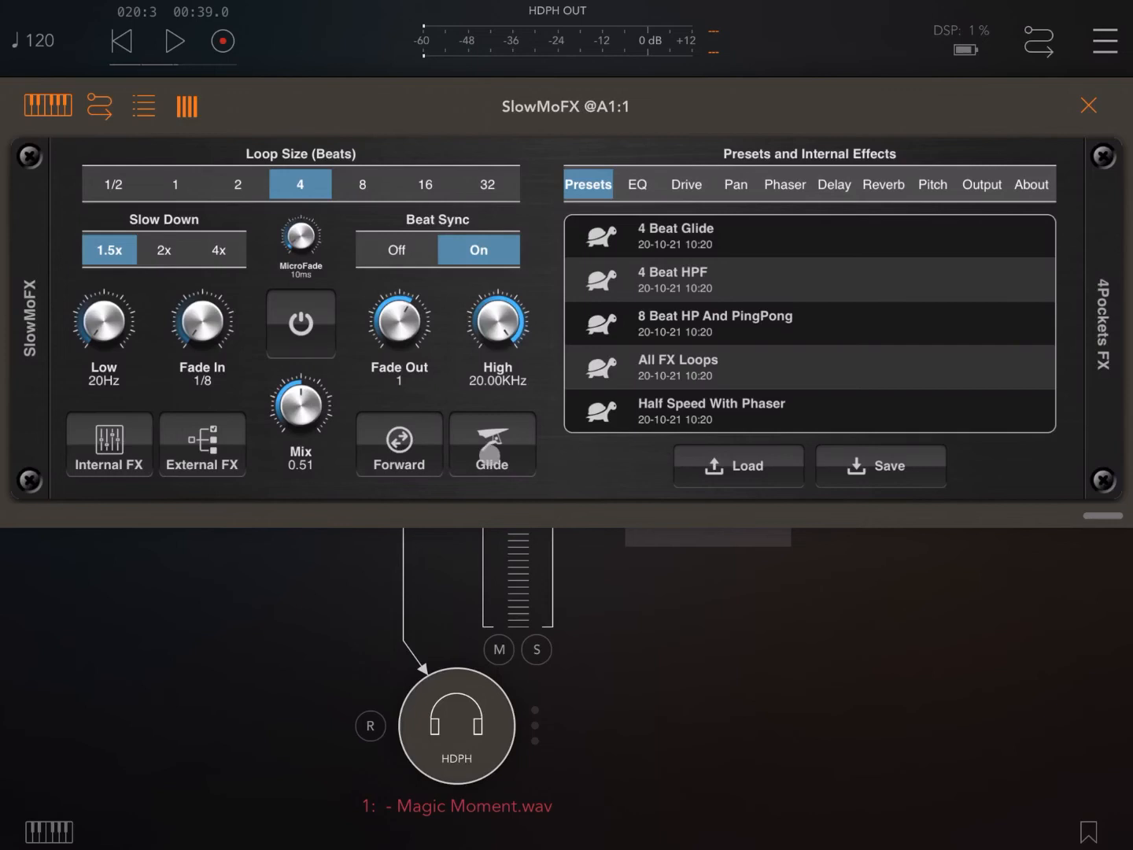
- Set Slow Down to 2x with Glide on, engage the effect, and raise Mix to 1.00
left_click(492, 443)
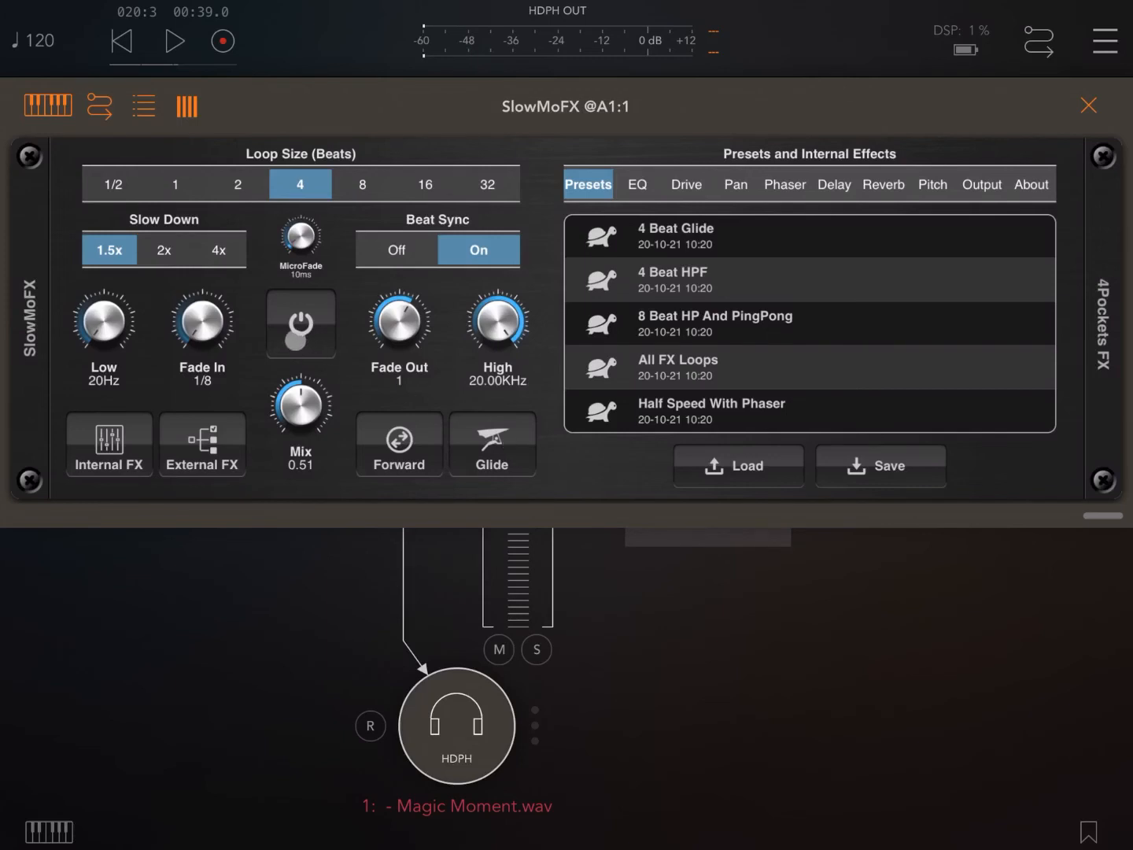
left_click(163, 249)
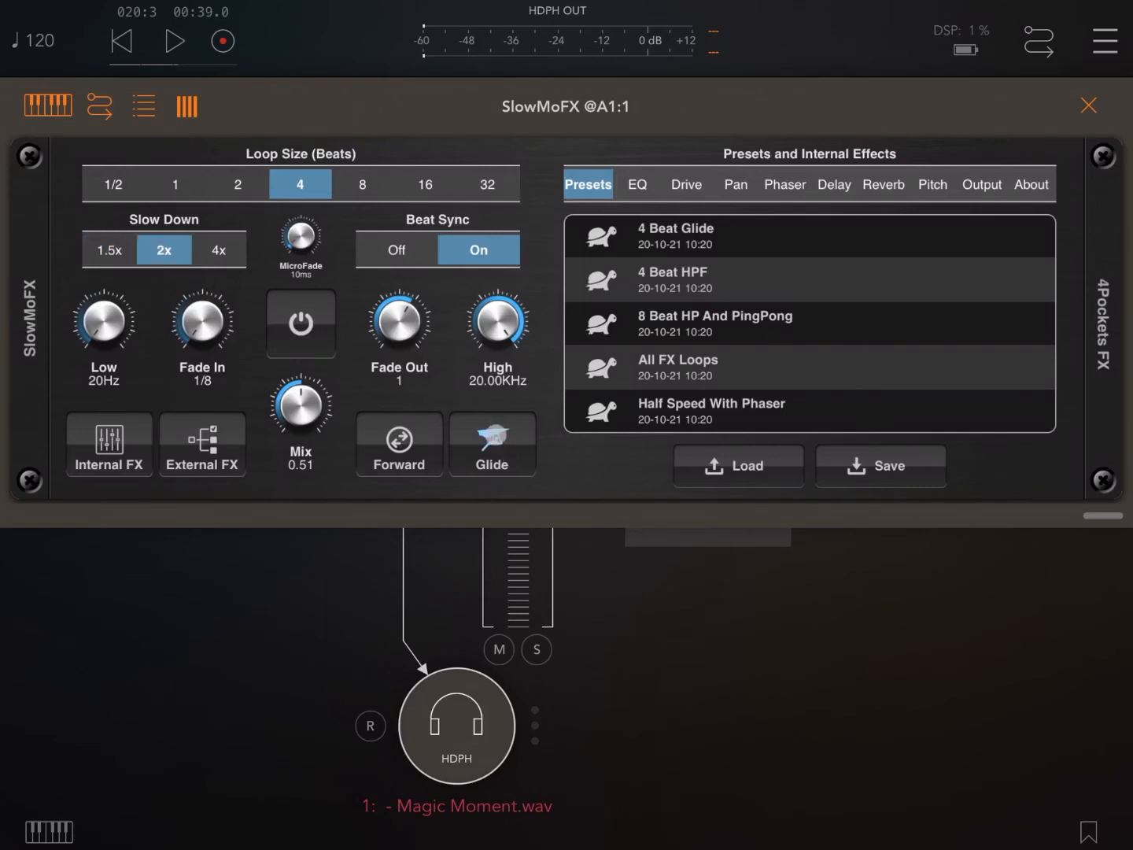
left_click(173, 41)
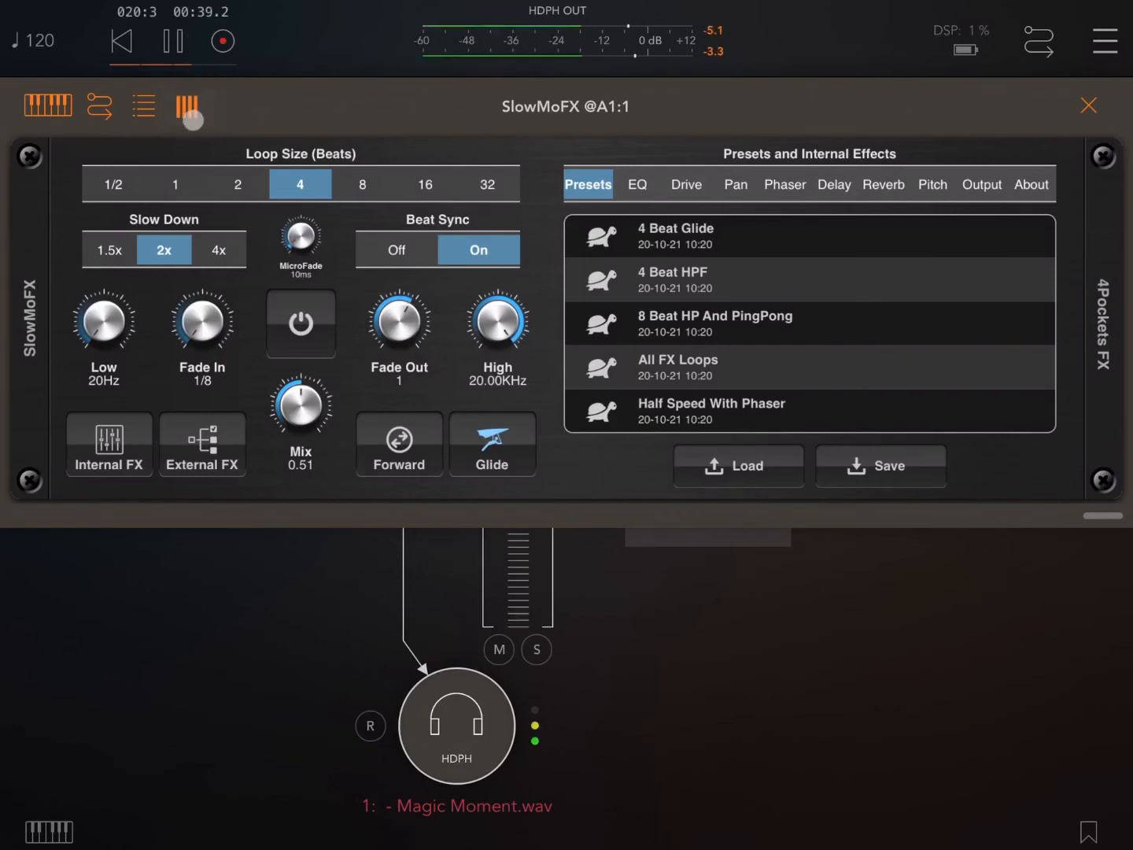
left_click(300, 323)
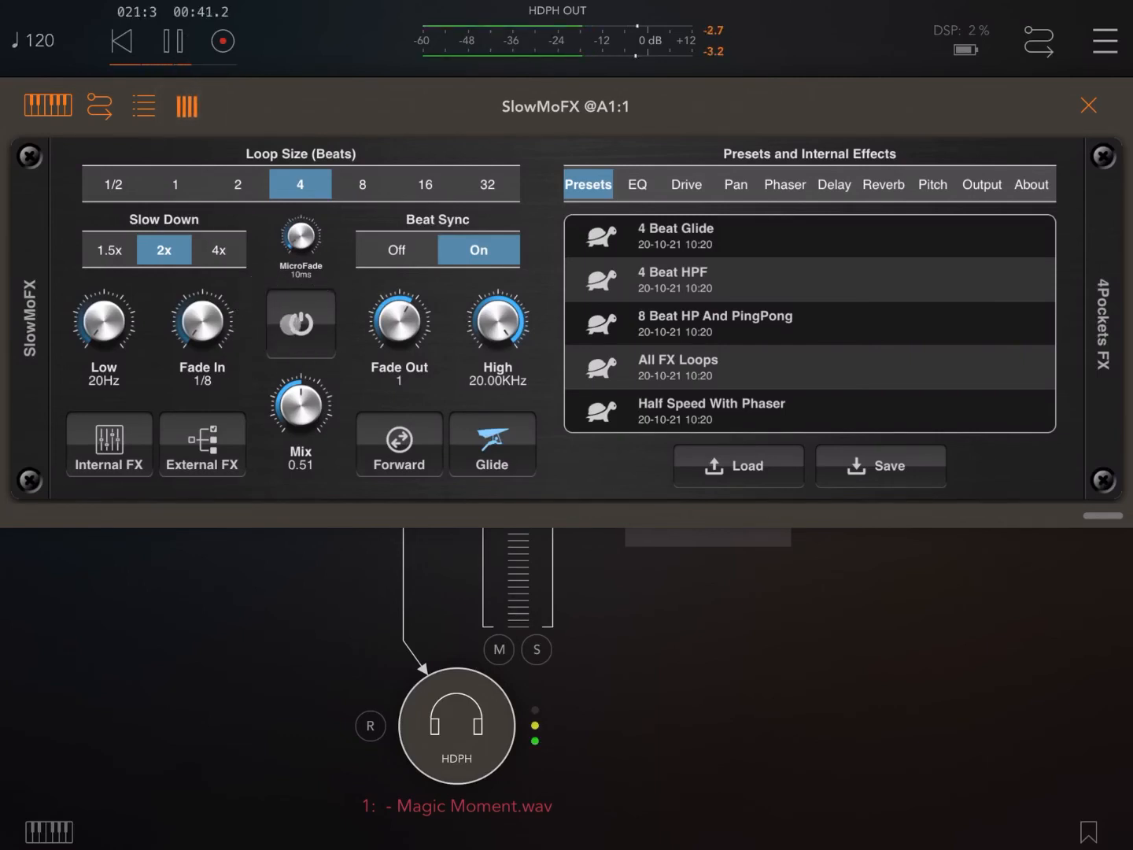
left_click(300, 324)
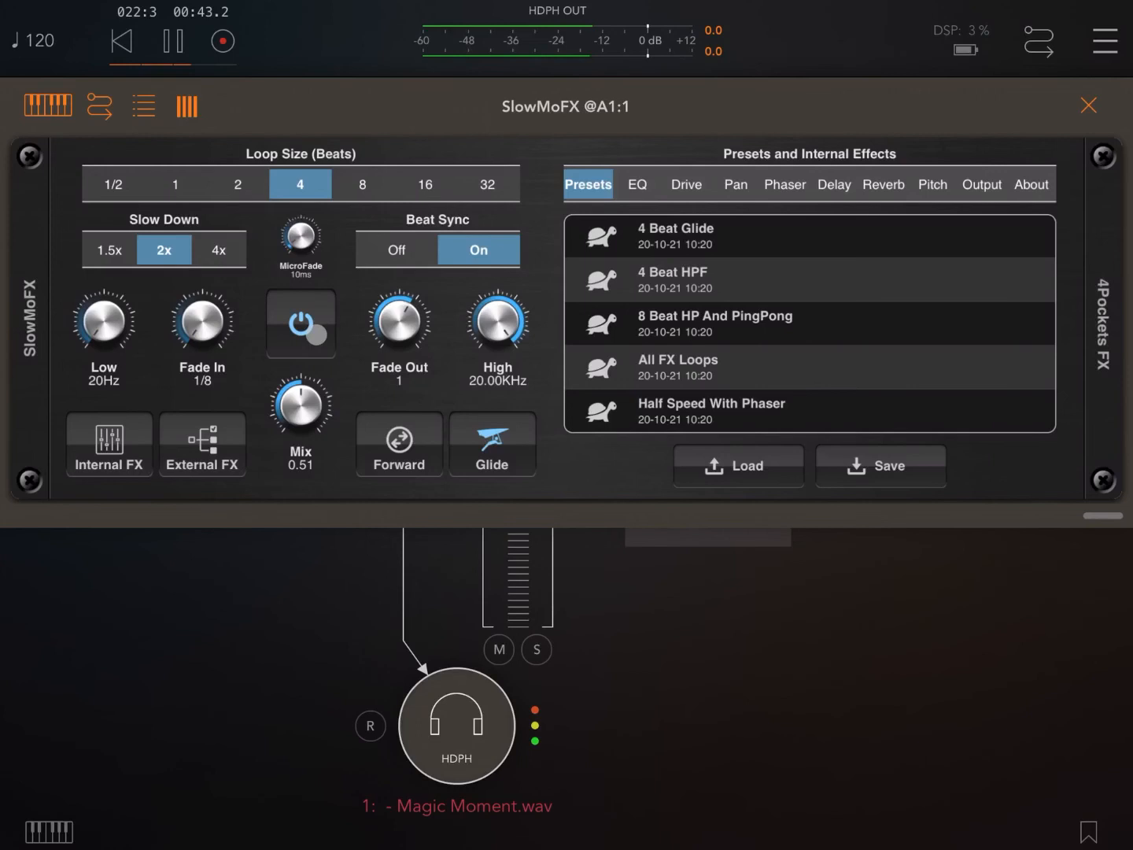
left_click_drag(300, 404, 300, 378)
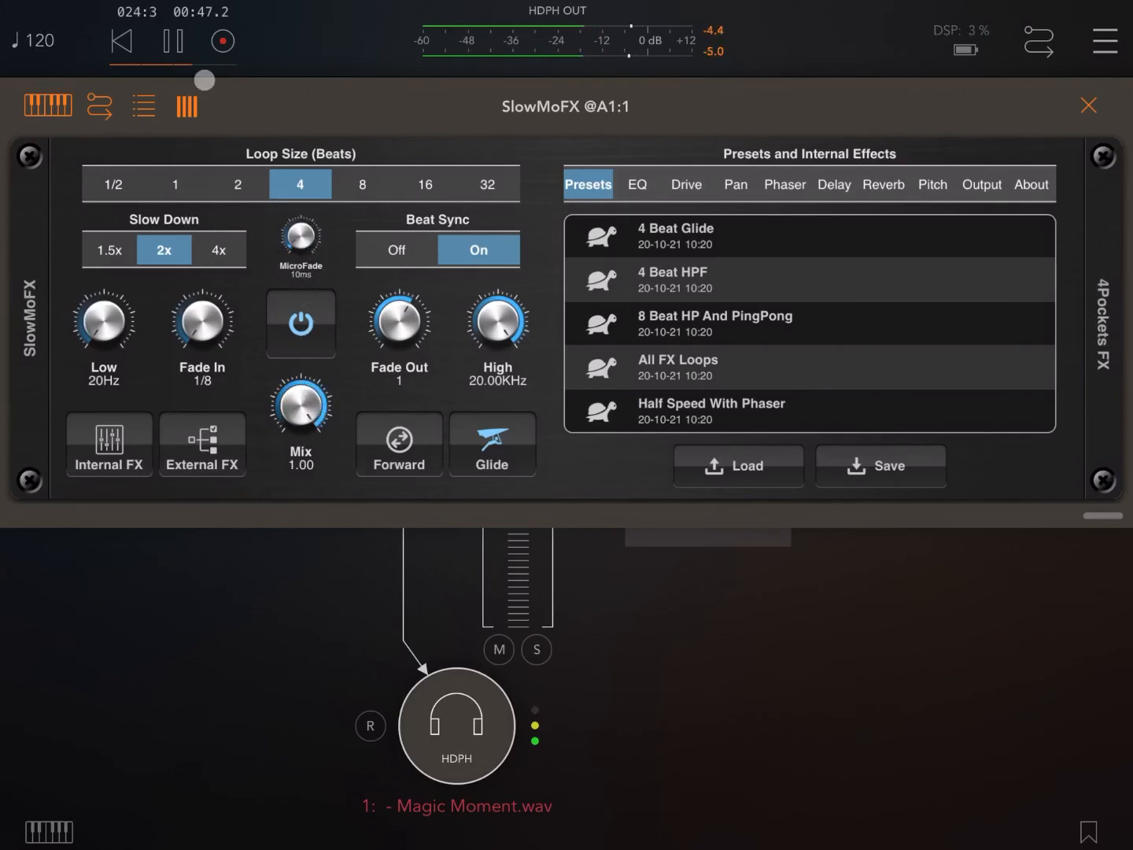
- Stop the transport and enable SlowMoFX's Internal FX
left_click(173, 41)
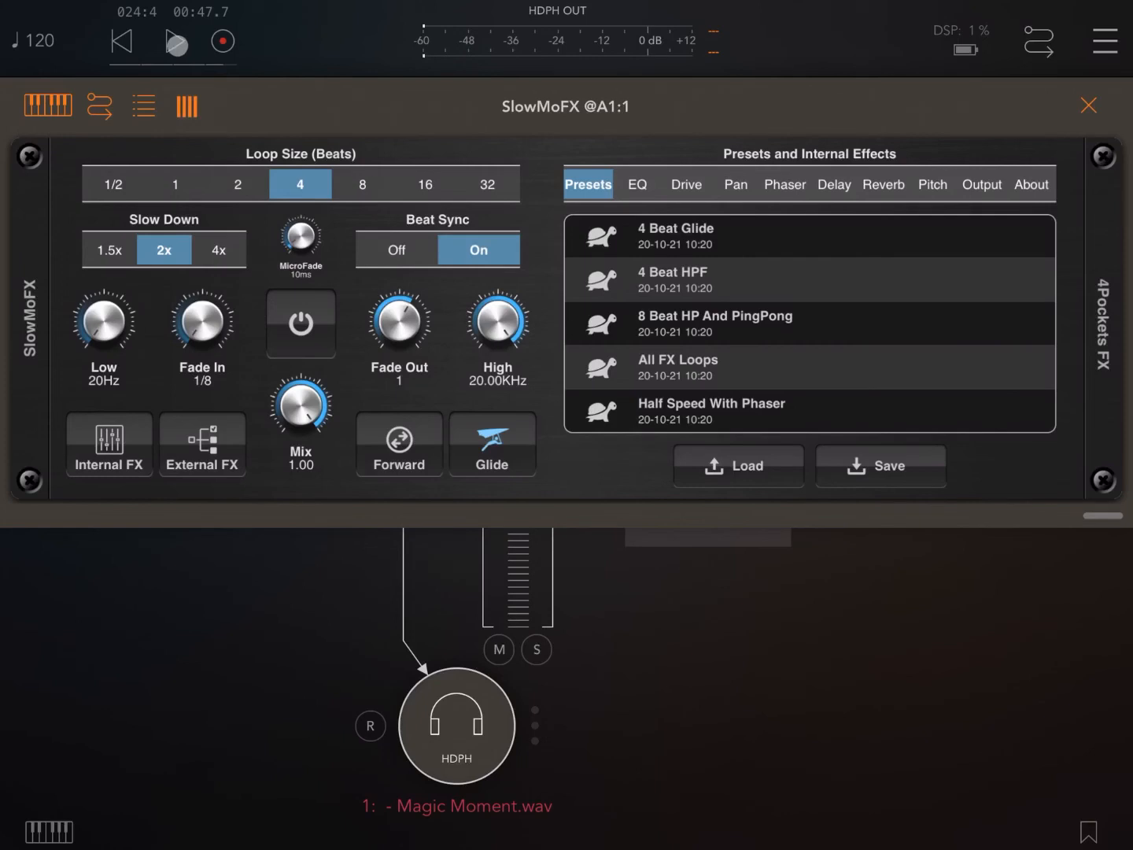
left_click(175, 42)
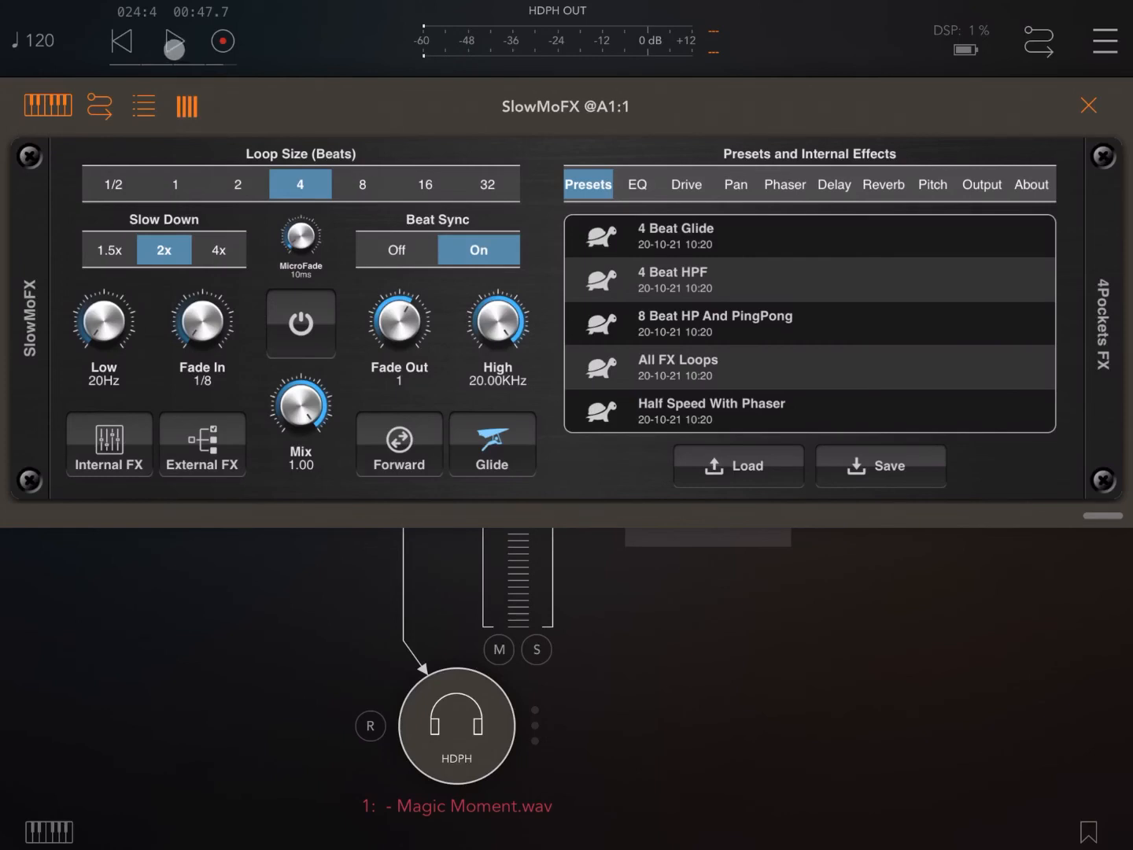
left_click(173, 41)
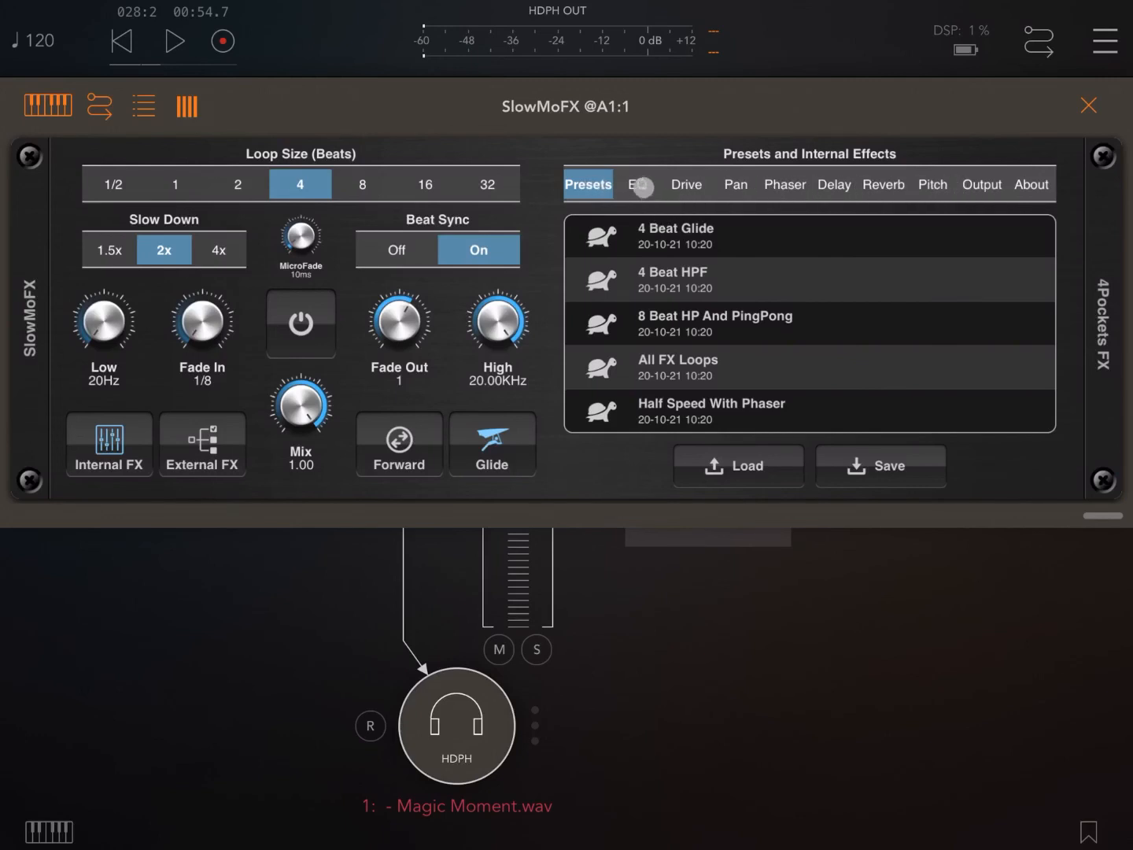
- Turn on the EQ during playback, boosting 2K by 6dB and 4K–12K by 8dB
left_click(637, 184)
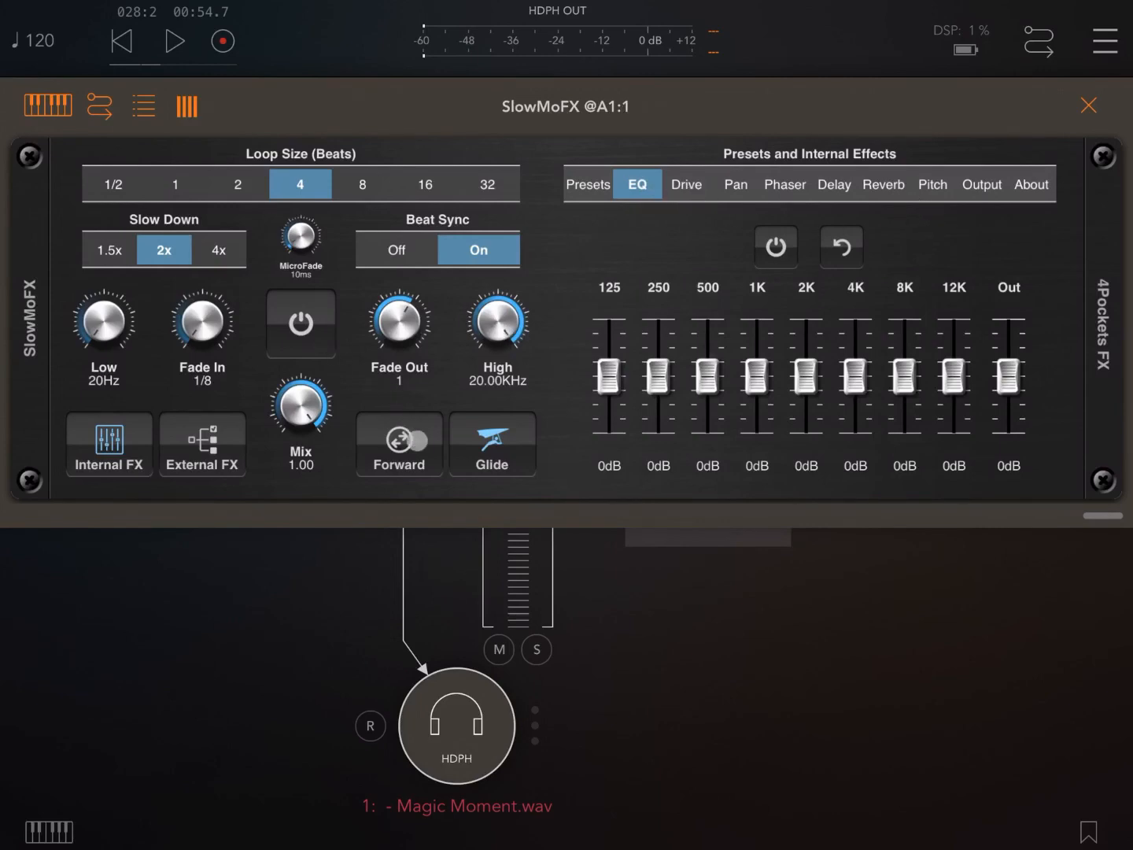
left_click(300, 322)
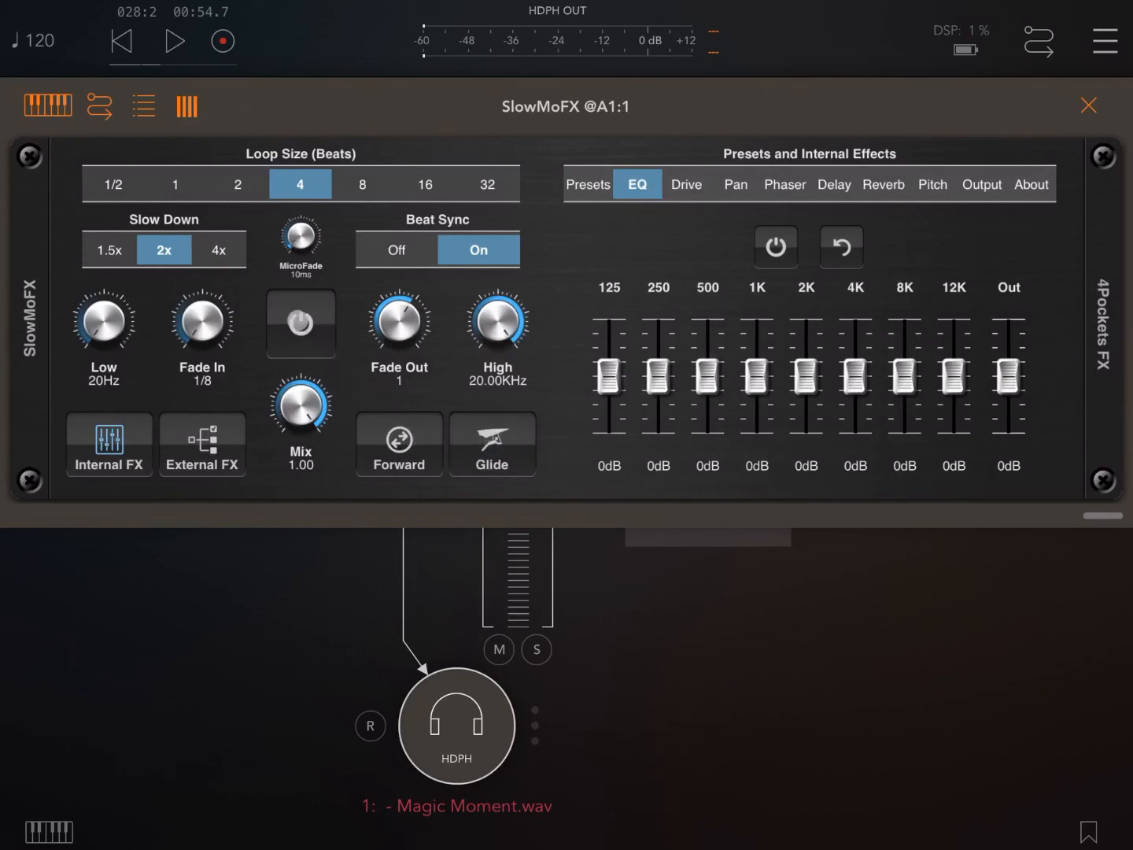
left_click(301, 324)
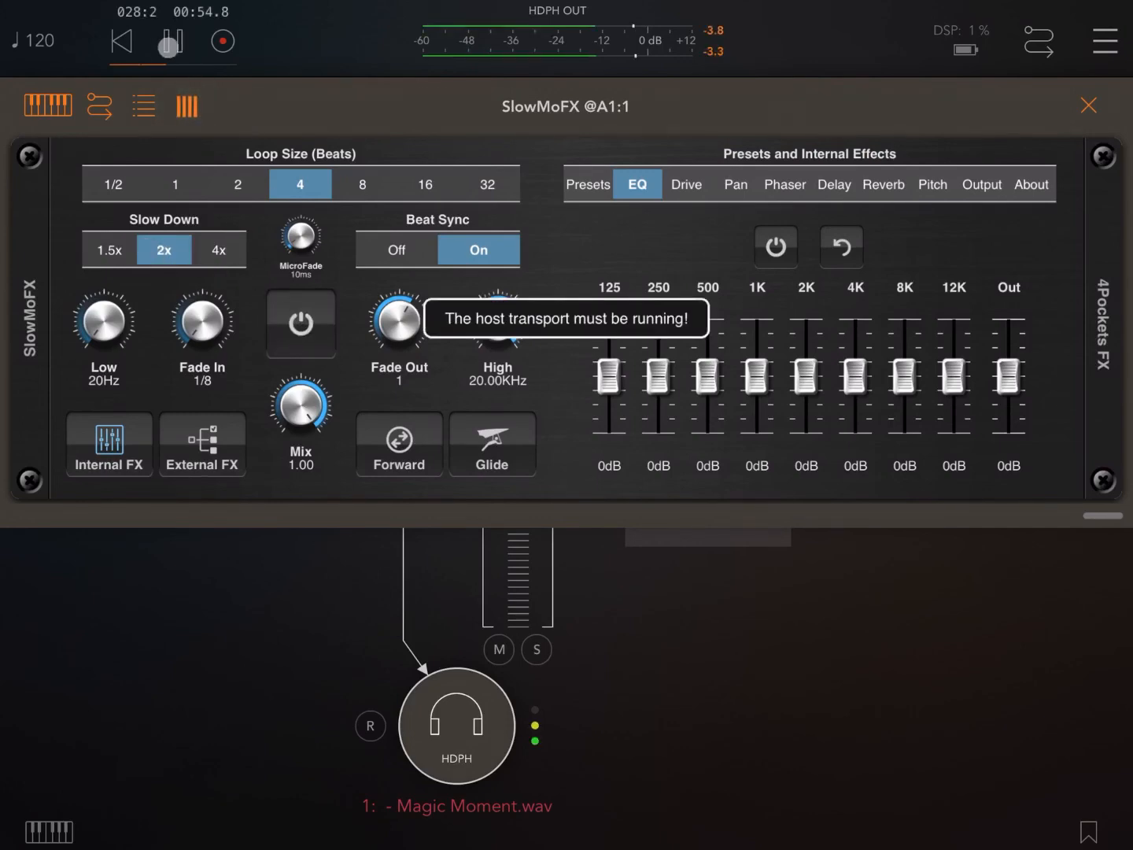
left_click(172, 41)
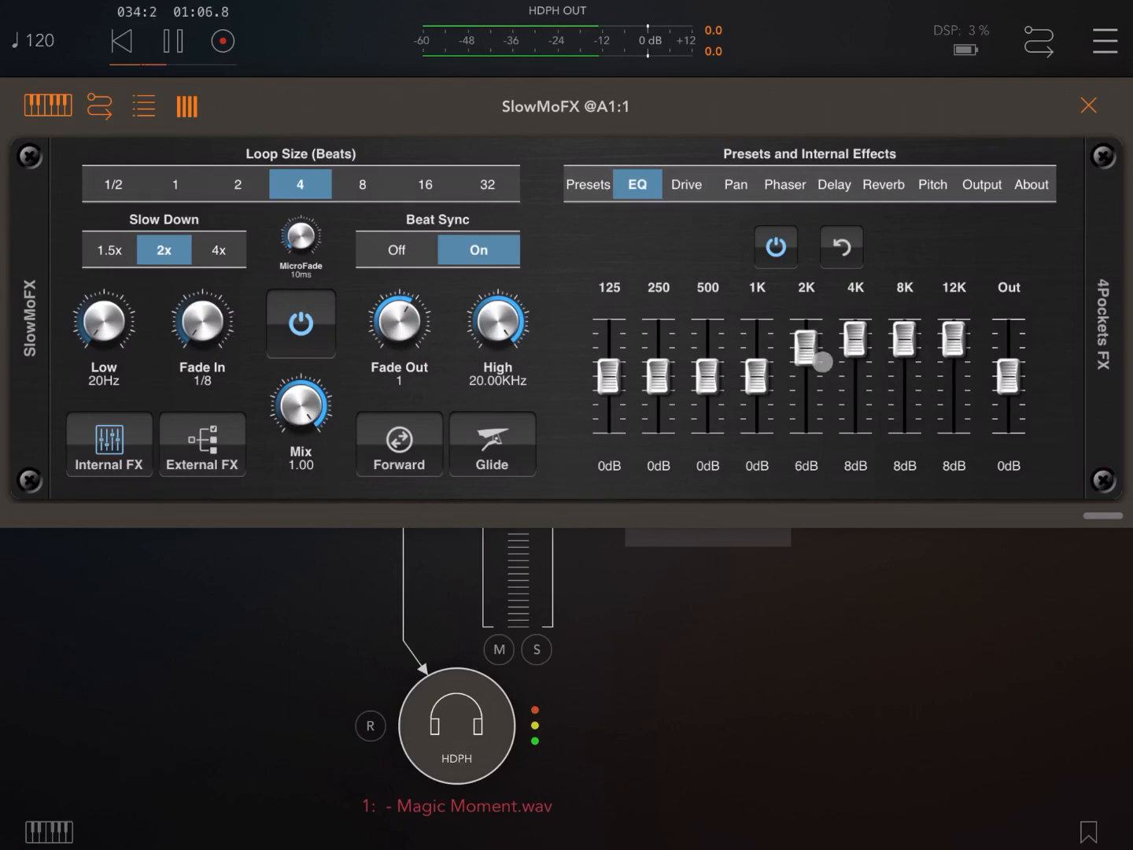
- Enable the reverb with mix 0.36 and room size 0.64
left_click(883, 184)
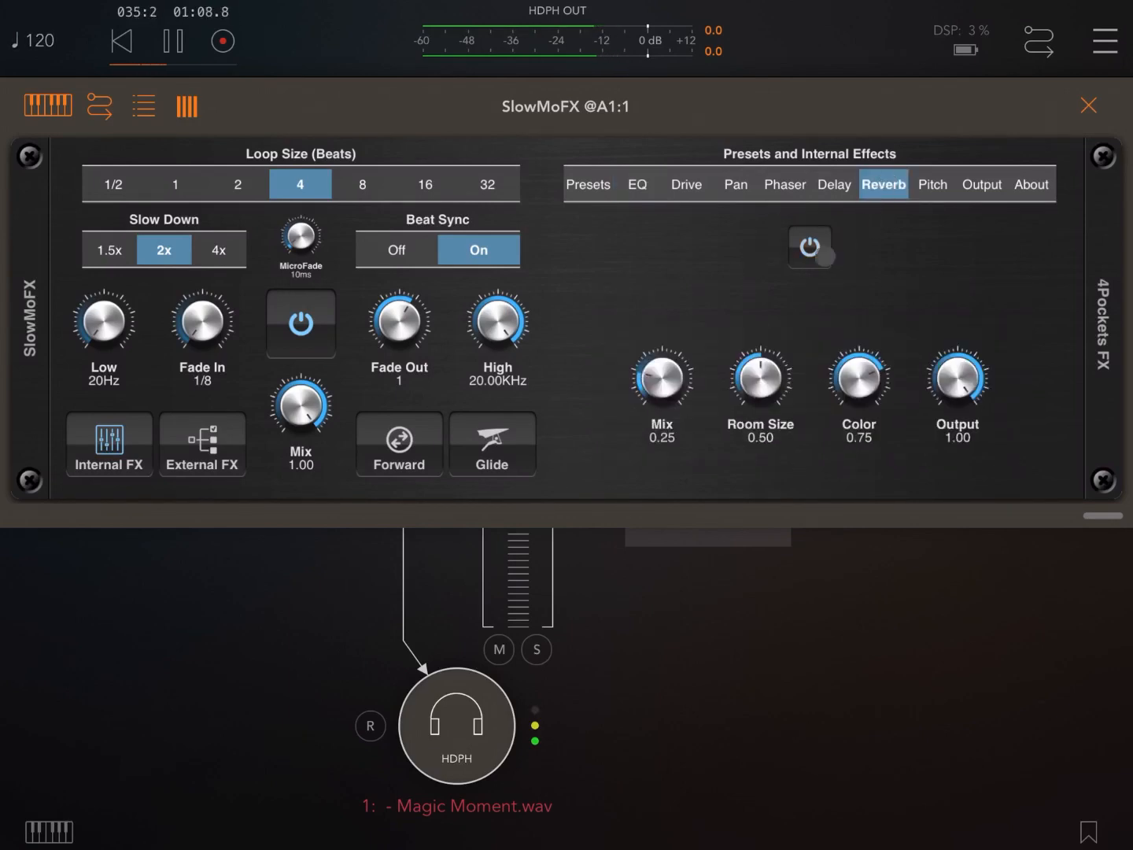
left_click_drag(661, 381, 665, 374)
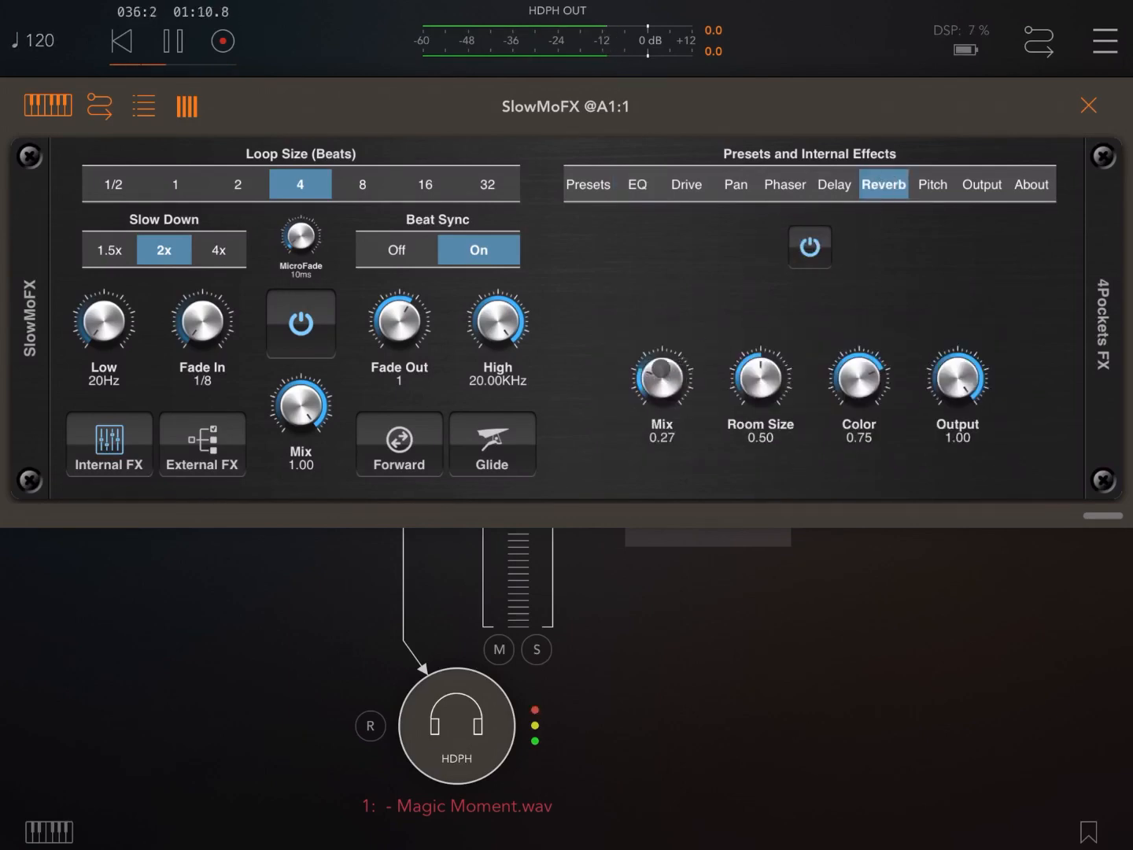
left_click_drag(661, 380, 673, 366)
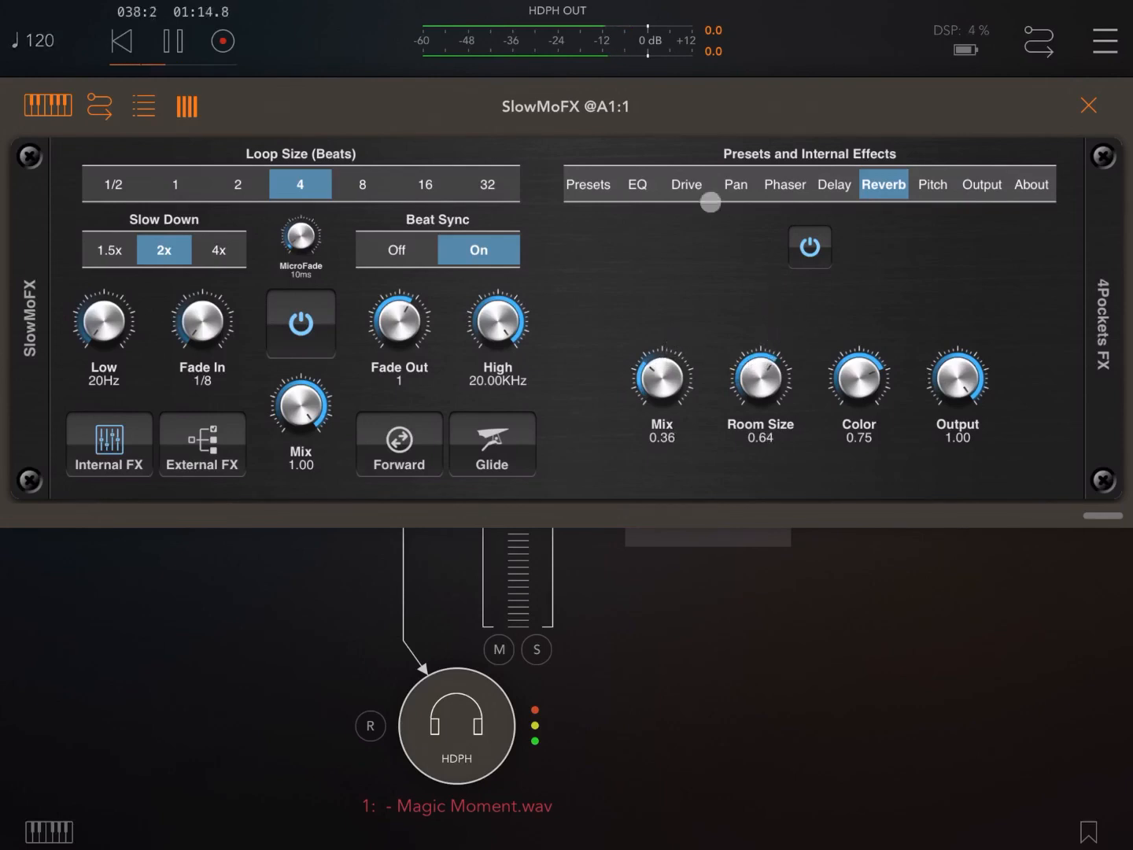
- Sync the delay to 1/2 beat and stop playback near bar 42
left_click(834, 184)
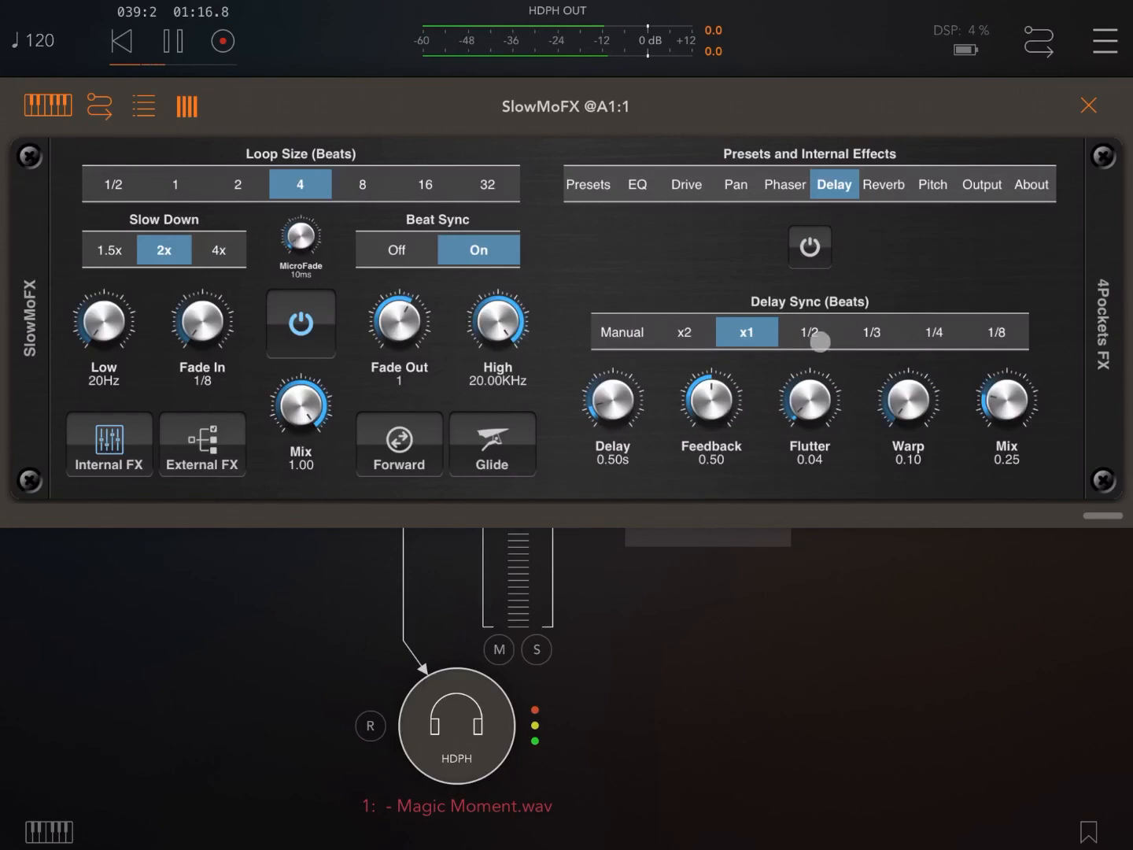
left_click(809, 331)
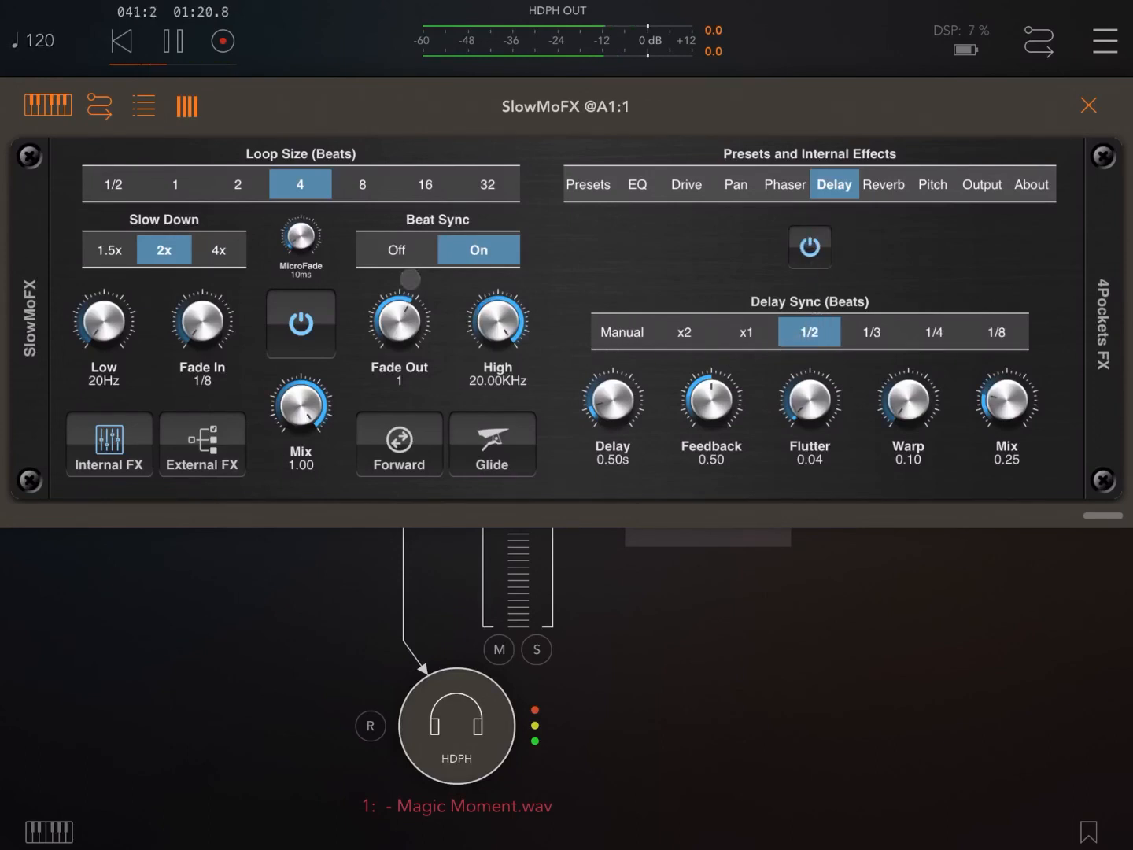
left_click(172, 41)
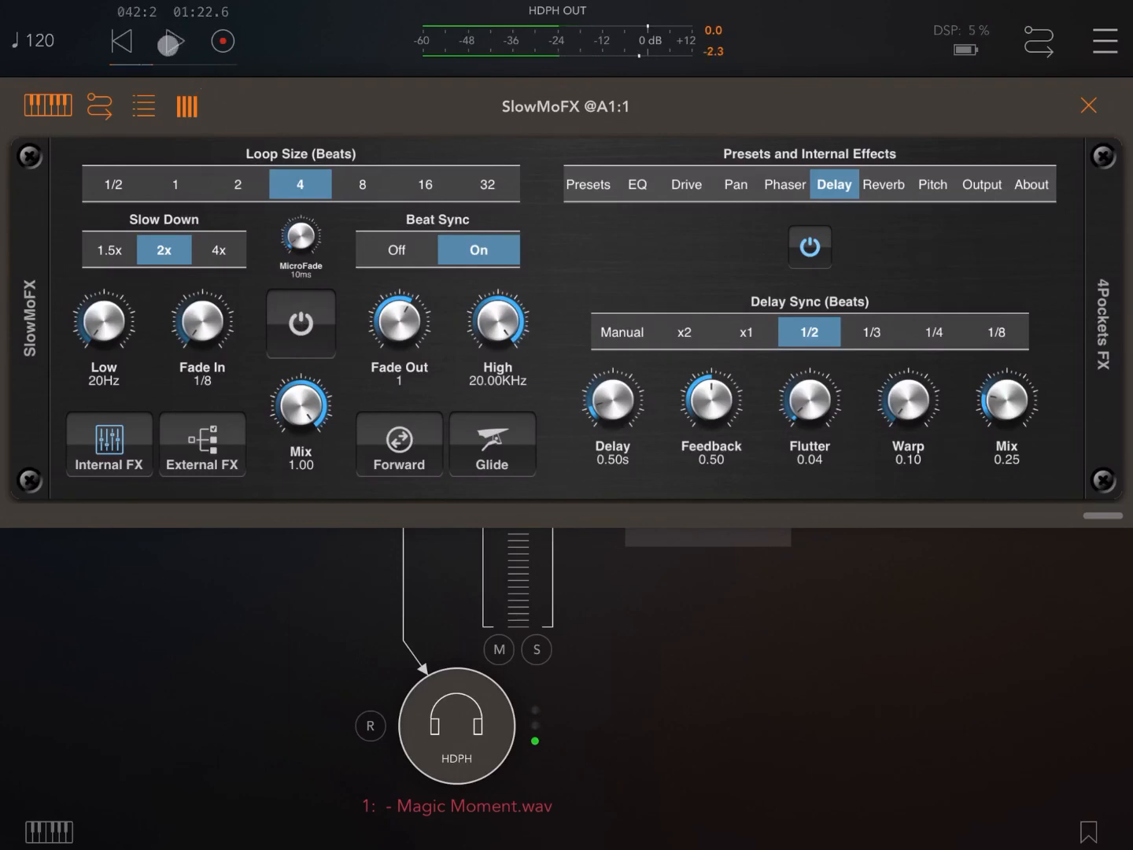